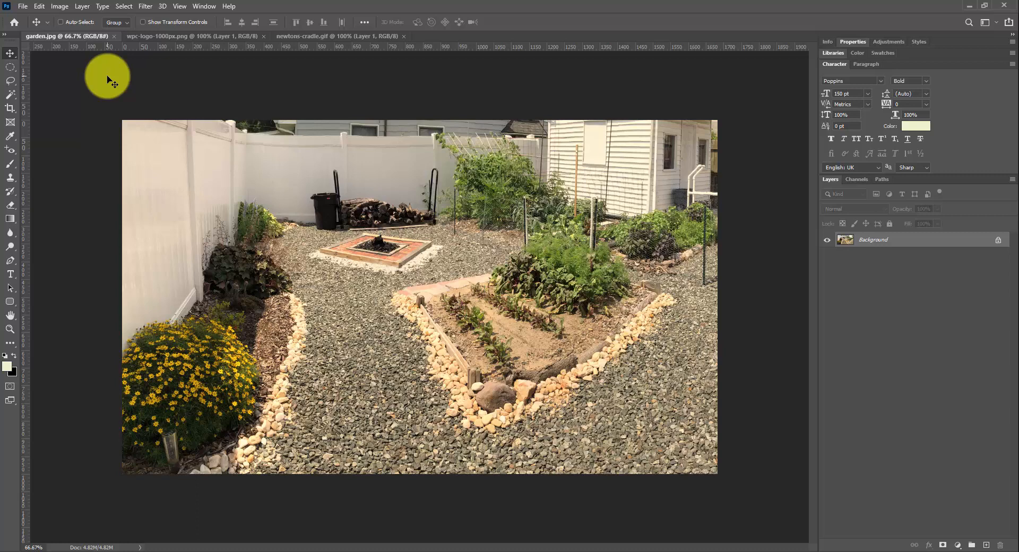
# Open Save for Web (Legacy) from the File > Export menu for garden.jpg
pyautogui.click(22, 6)
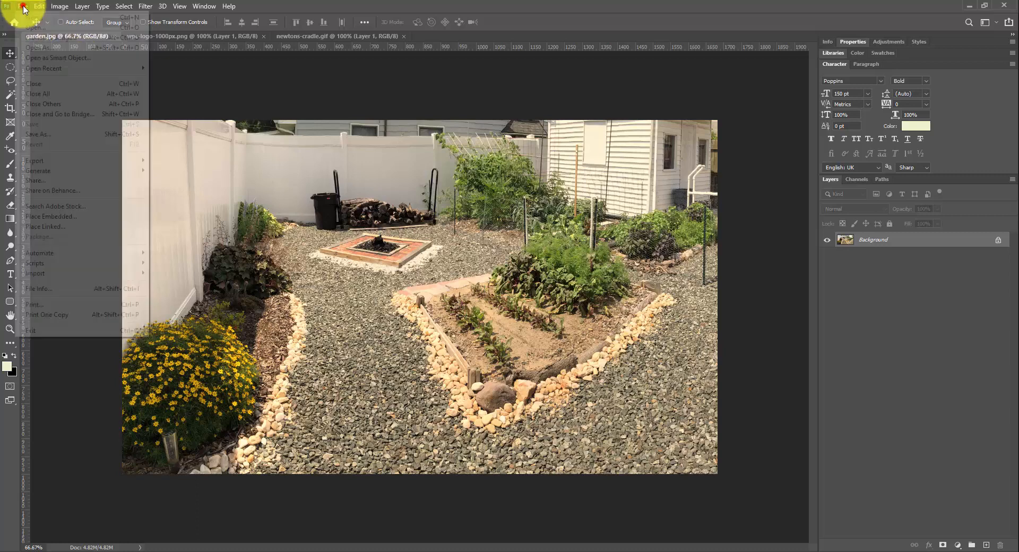
pyautogui.click(37, 6)
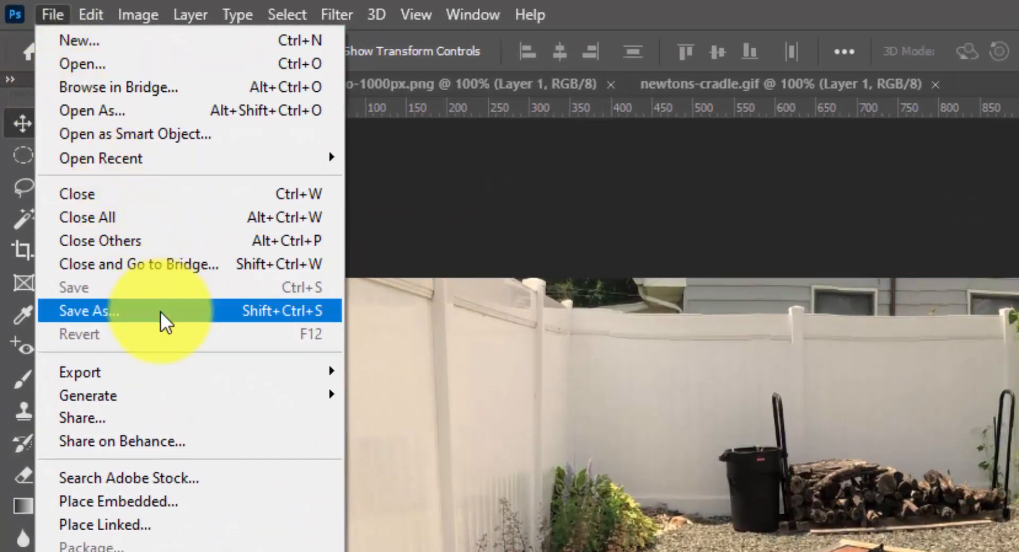
pyautogui.moveTo(165, 364)
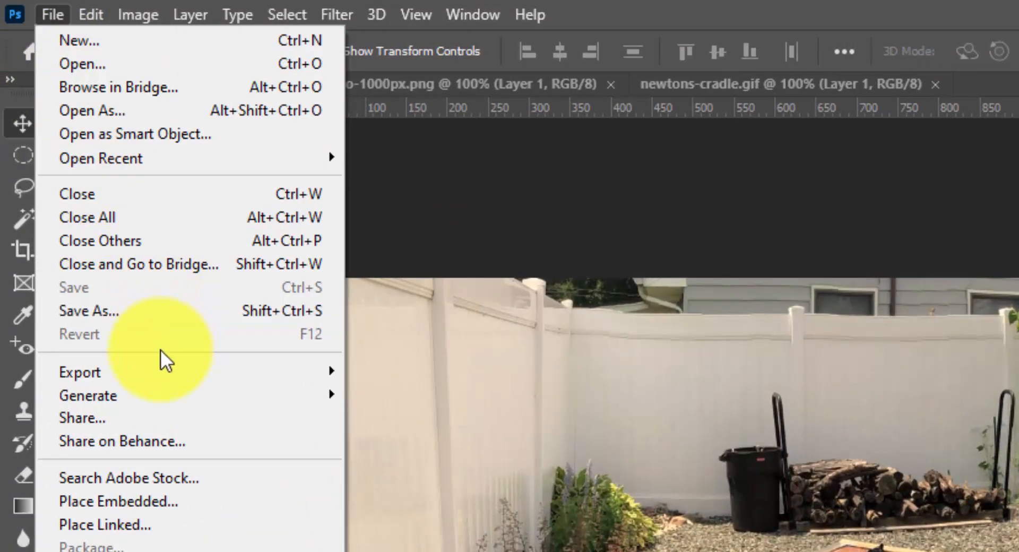
pyautogui.moveTo(79, 371)
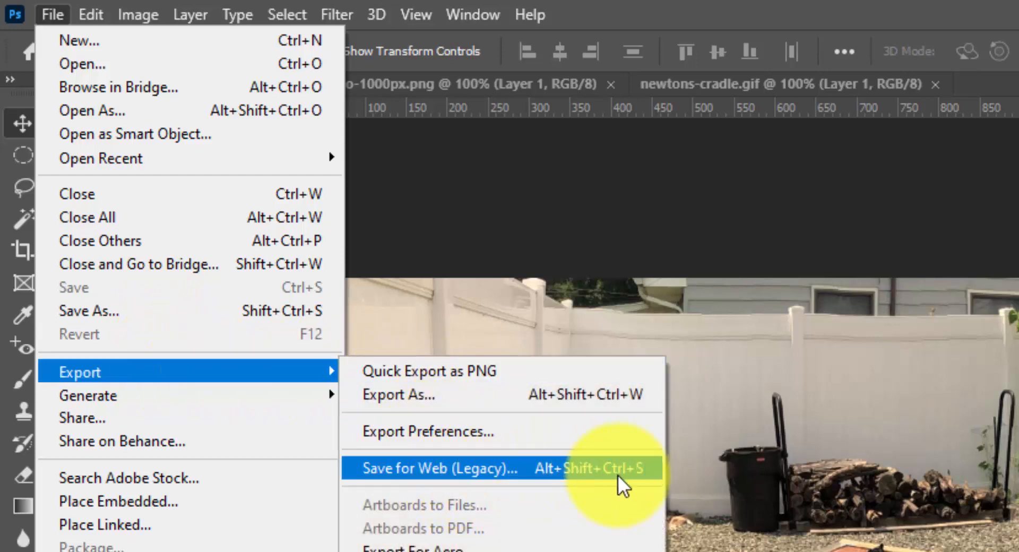
pyautogui.moveTo(607, 479)
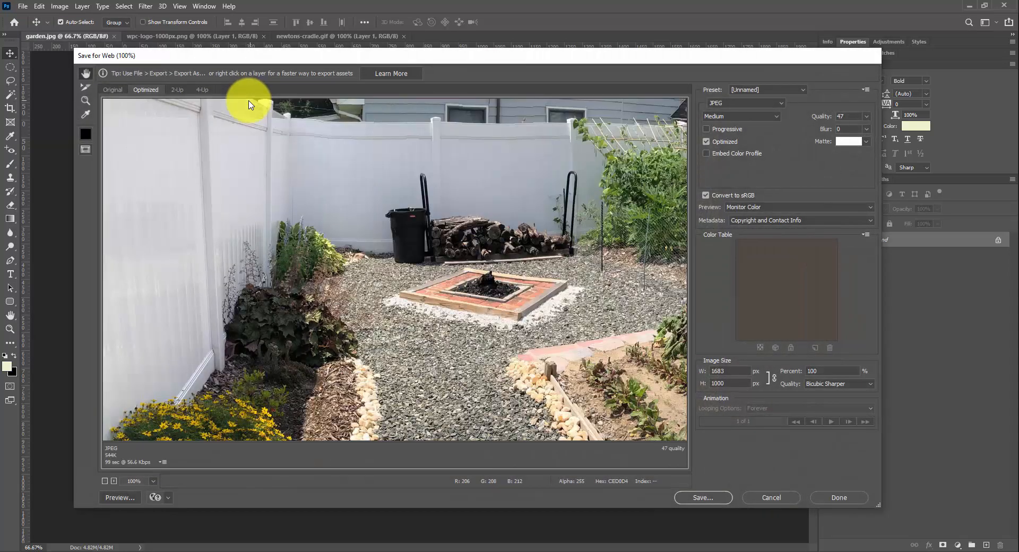
pyautogui.moveTo(284, 67)
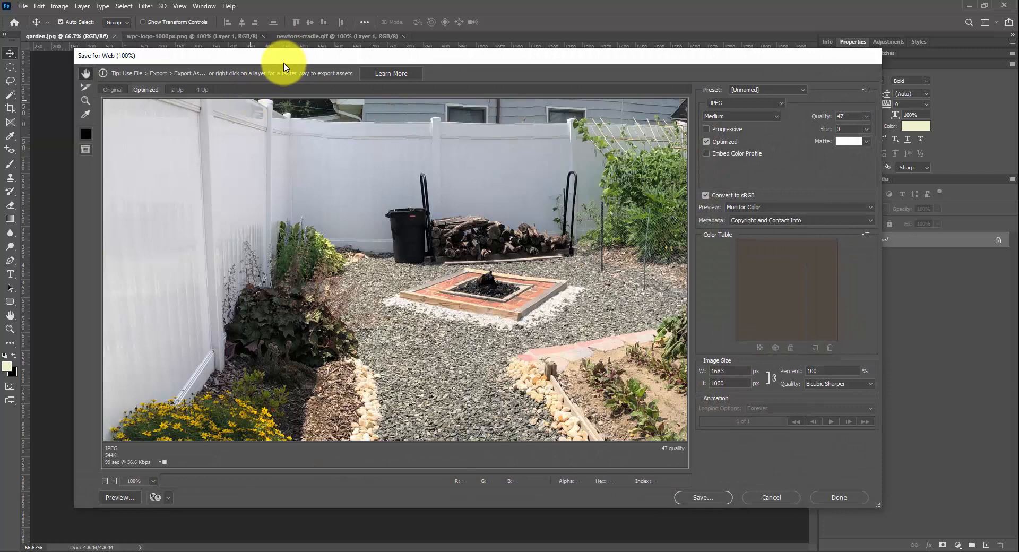
pyautogui.moveTo(282, 55); pyautogui.dragTo(434, 137)
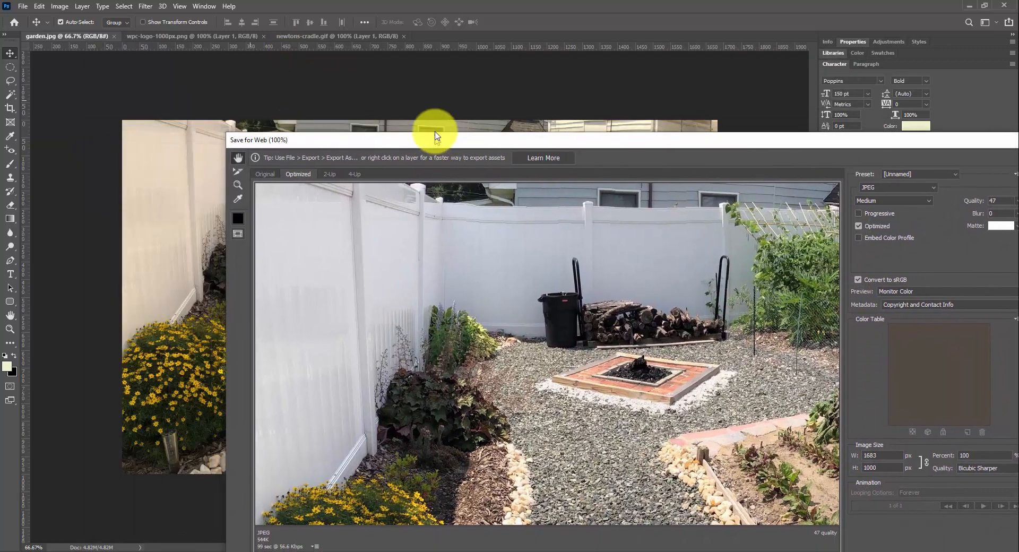
pyautogui.moveTo(434, 133); pyautogui.dragTo(324, 124)
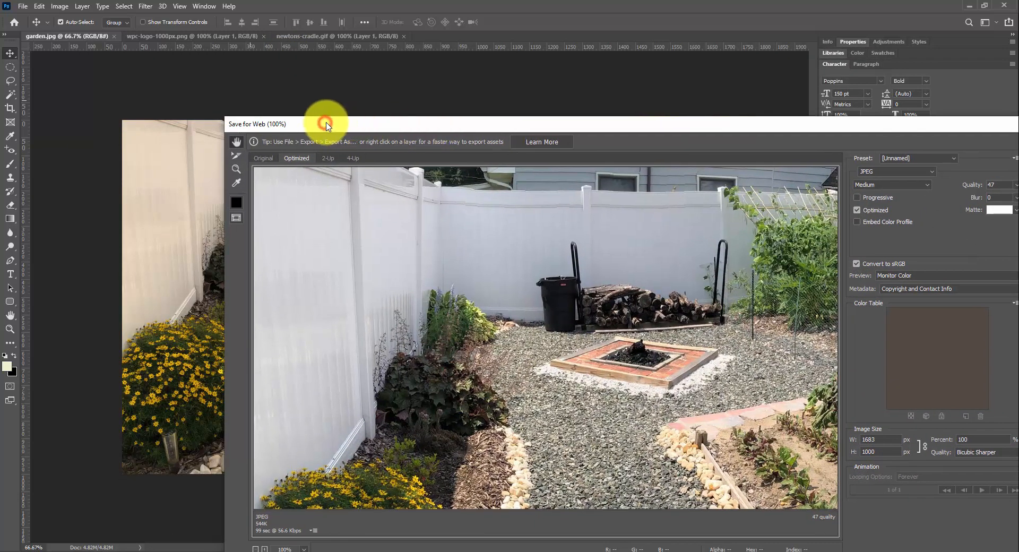
pyautogui.moveTo(324, 124); pyautogui.dragTo(458, 83)
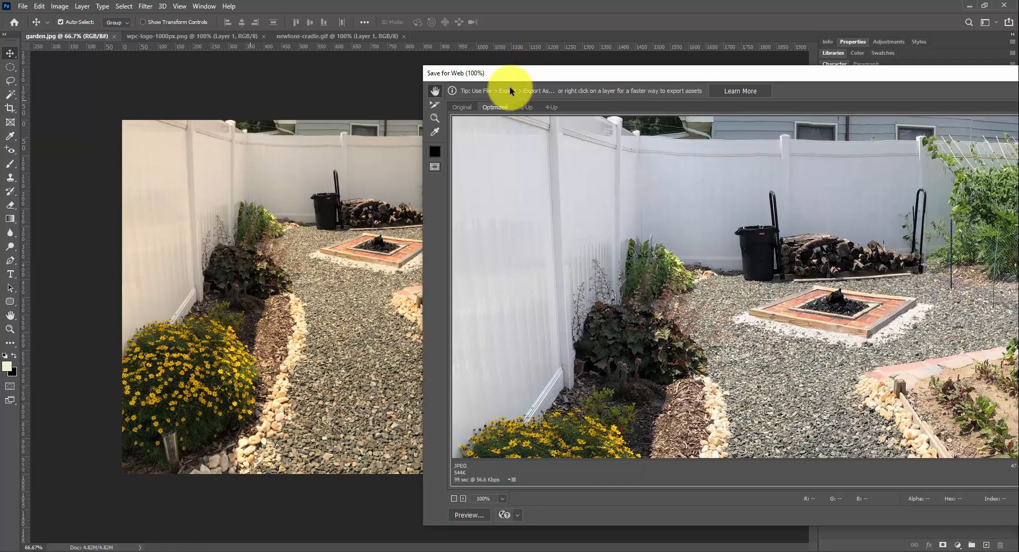
pyautogui.moveTo(529, 218)
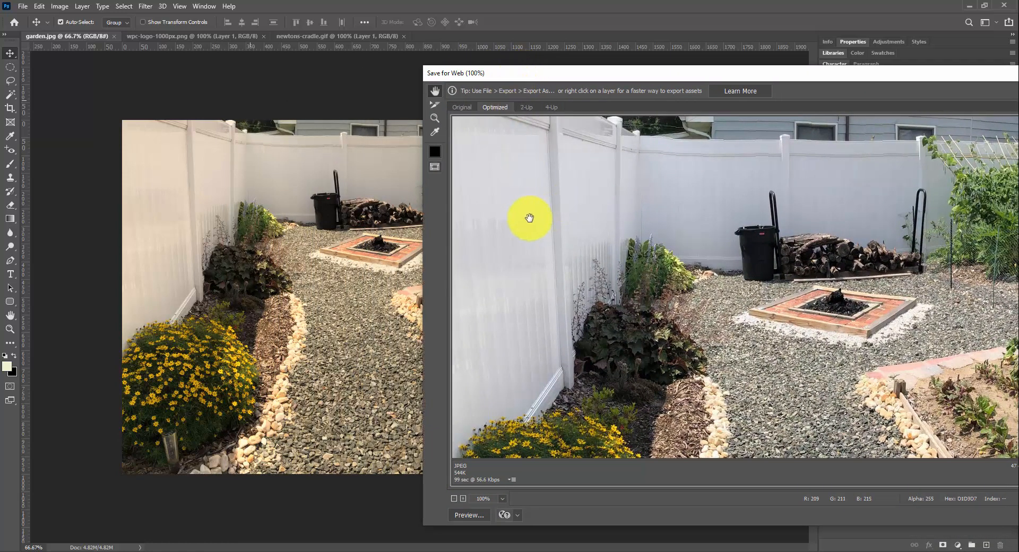
pyautogui.moveTo(521, 171)
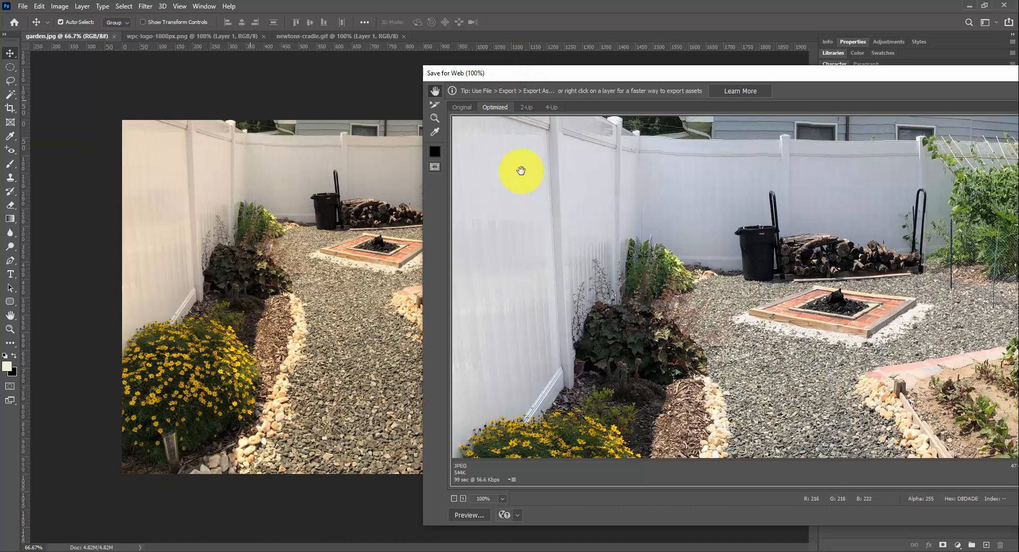
pyautogui.moveTo(535, 228)
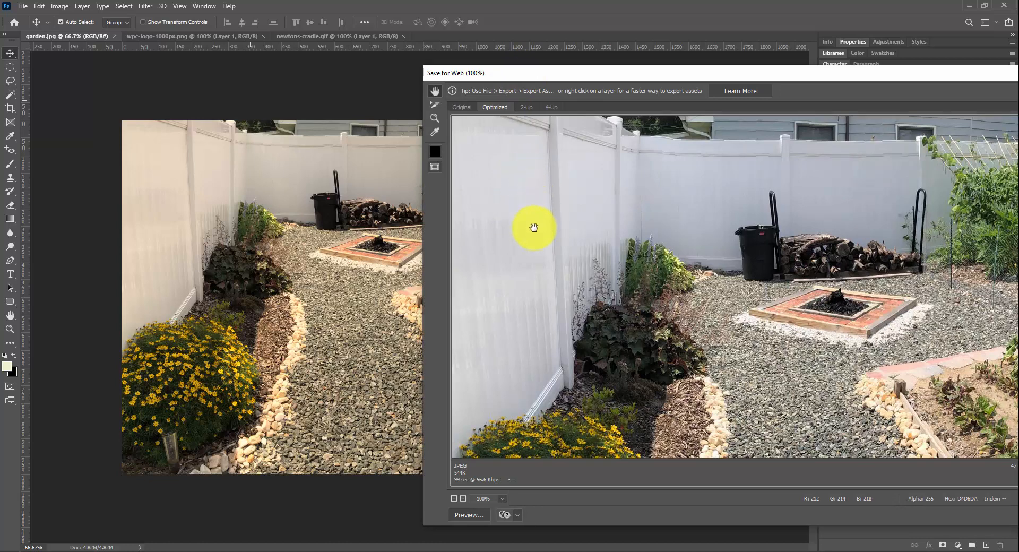
pyautogui.moveTo(179, 208)
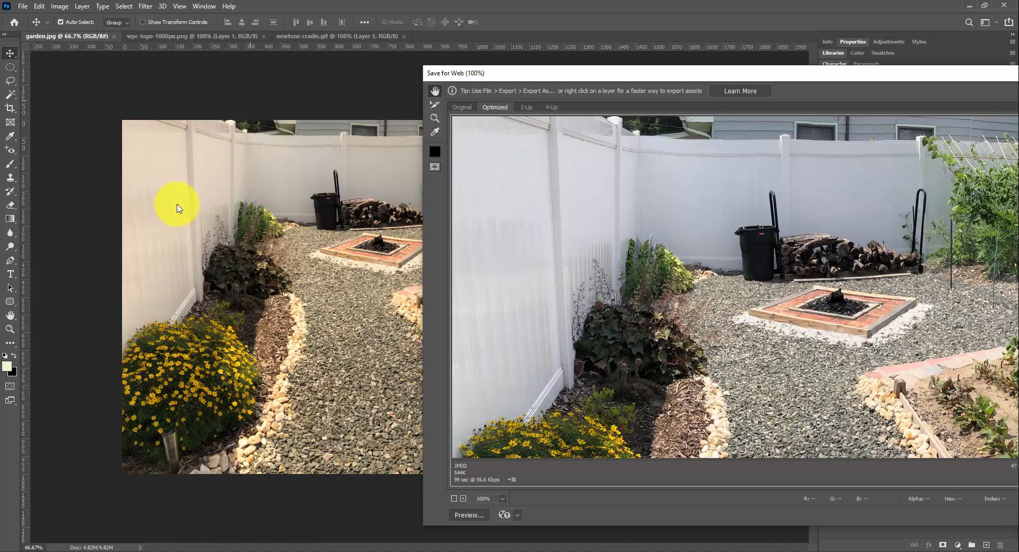
pyautogui.moveTo(503, 198)
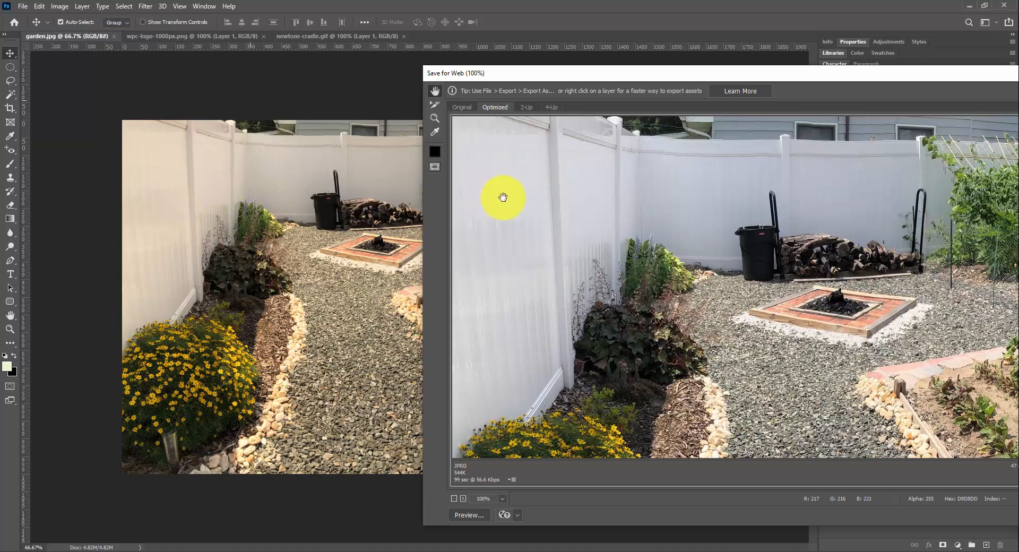
pyautogui.moveTo(448, 187)
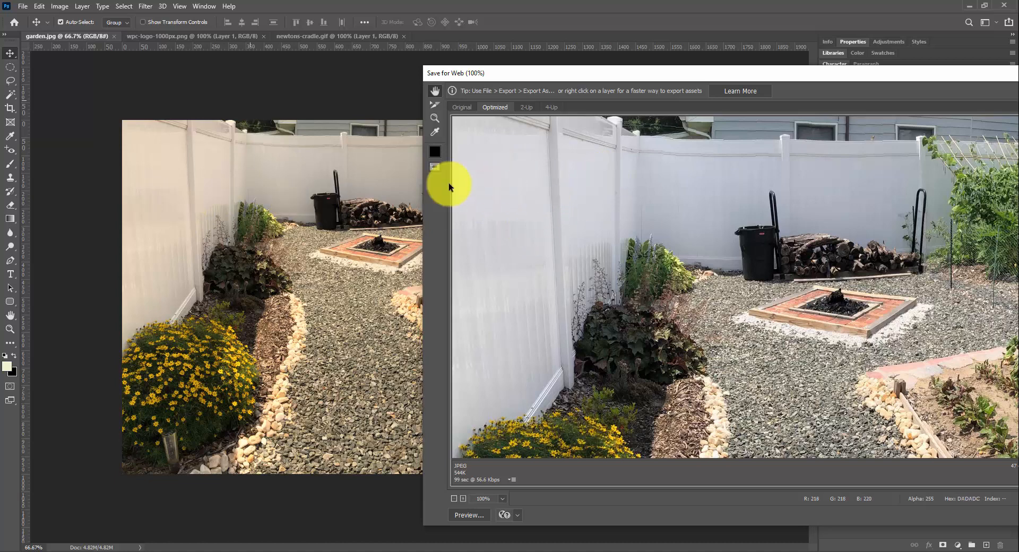
pyautogui.moveTo(539, 189)
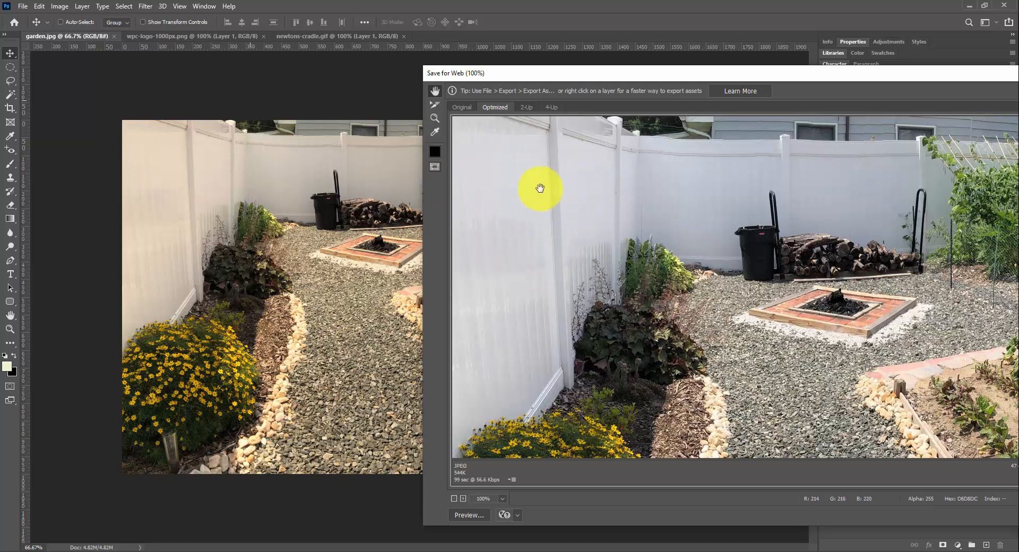
pyautogui.moveTo(555, 181)
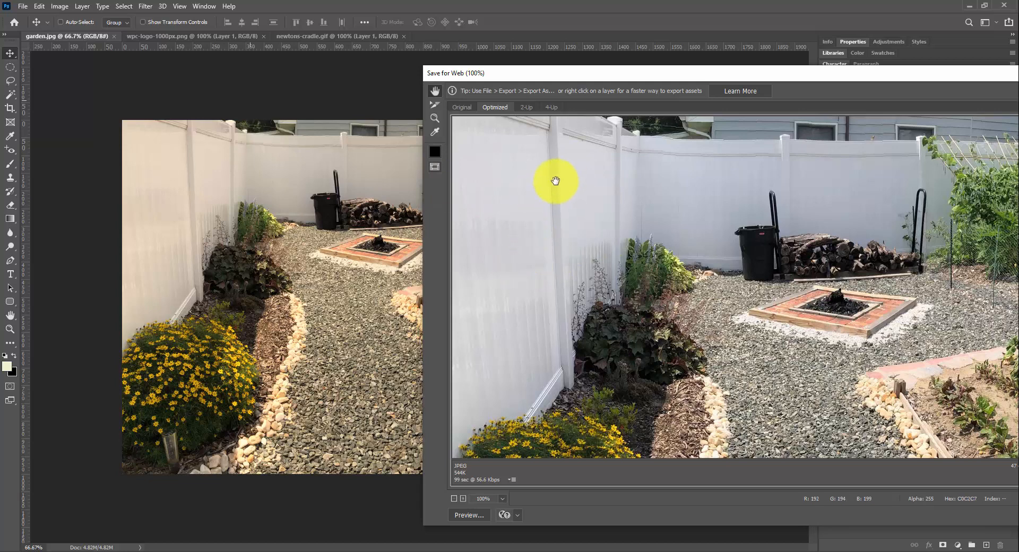
pyautogui.moveTo(231, 181)
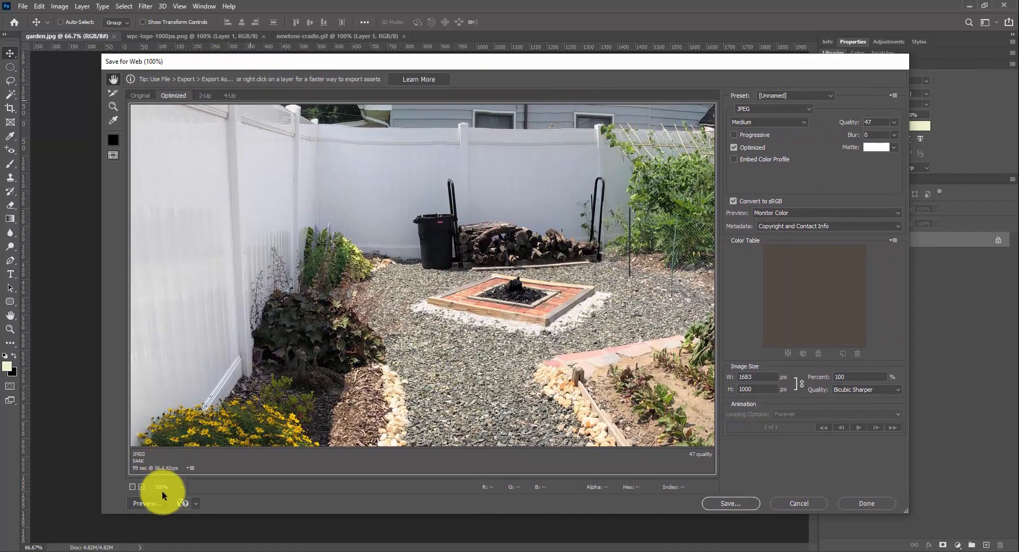
pyautogui.moveTo(478, 362)
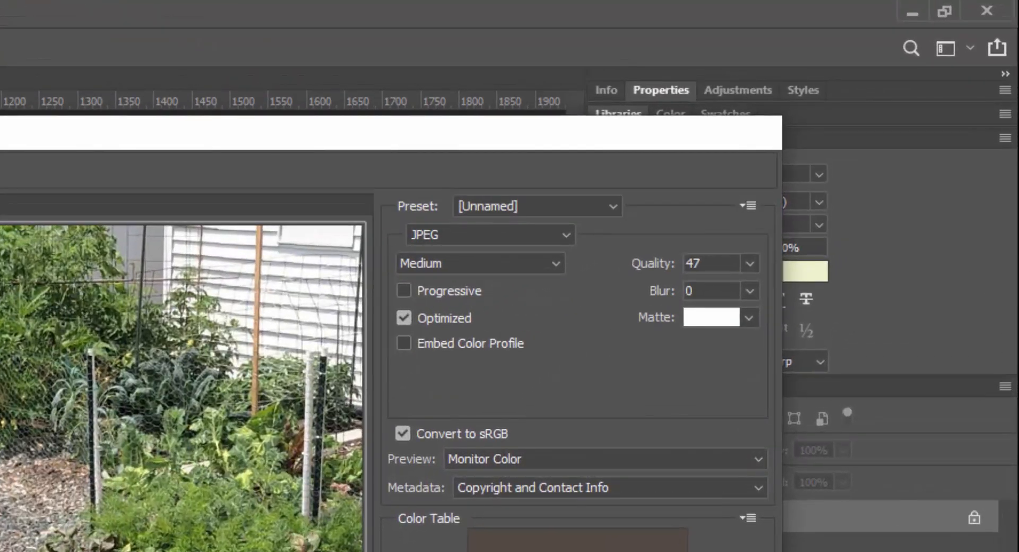
pyautogui.moveTo(568, 240)
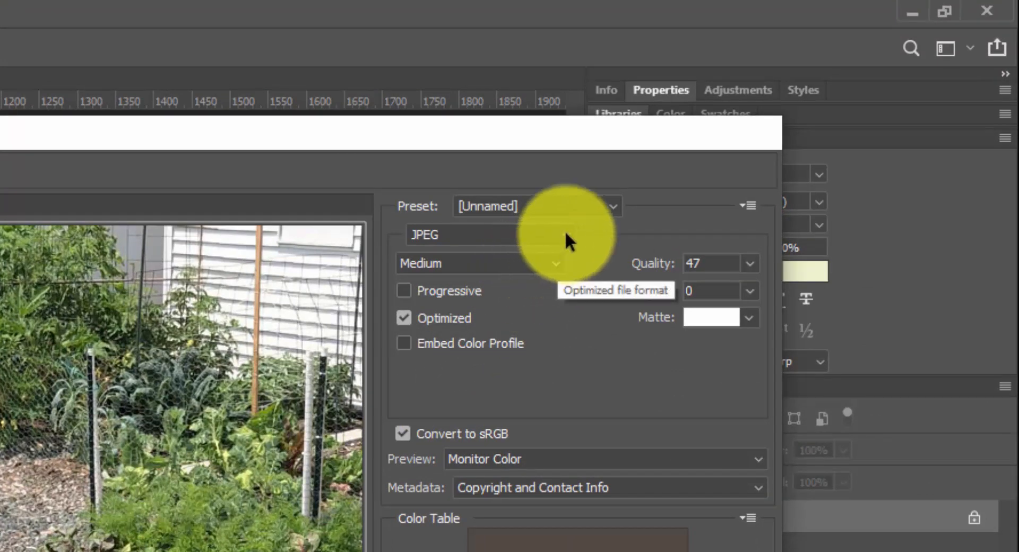
# Review the GIF/PNG format choices, keep JPEG, and lower quality to 47 (about 182K)
pyautogui.click(487, 235)
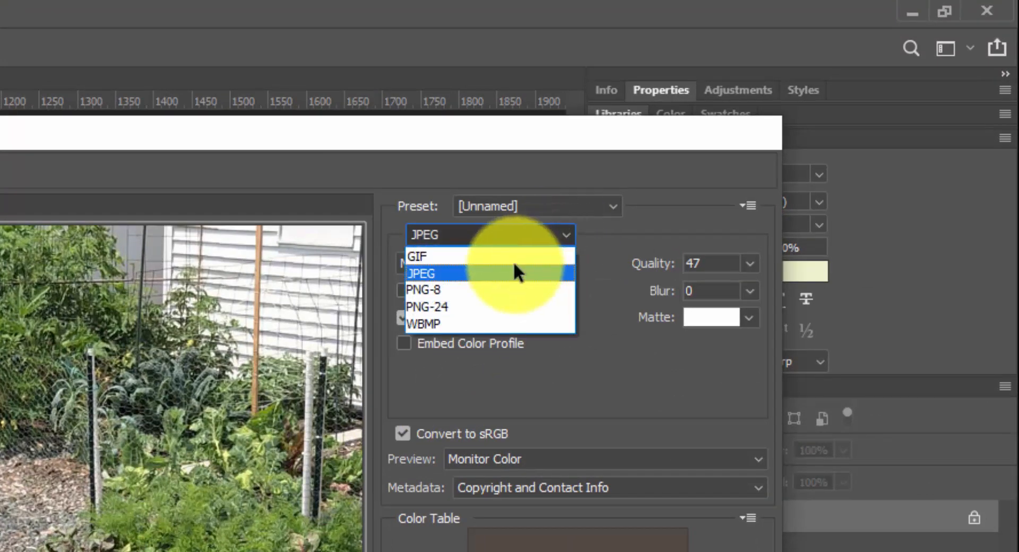
pyautogui.moveTo(513, 256)
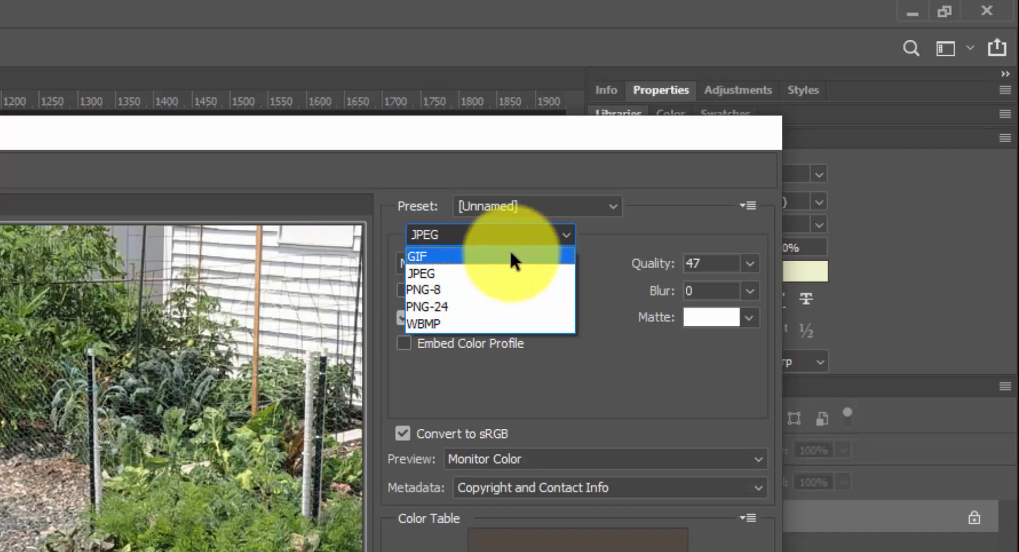
pyautogui.moveTo(503, 307)
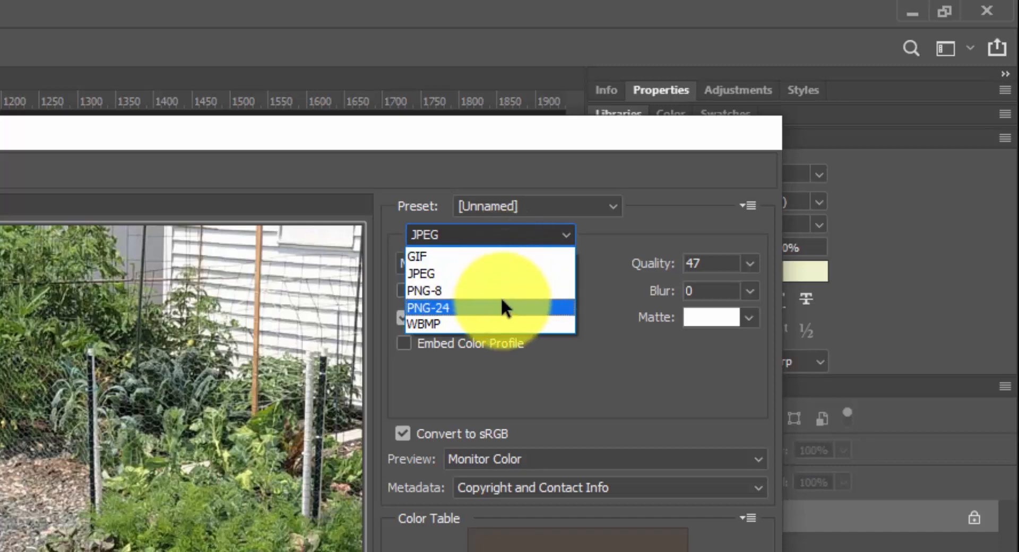
pyautogui.moveTo(409, 306)
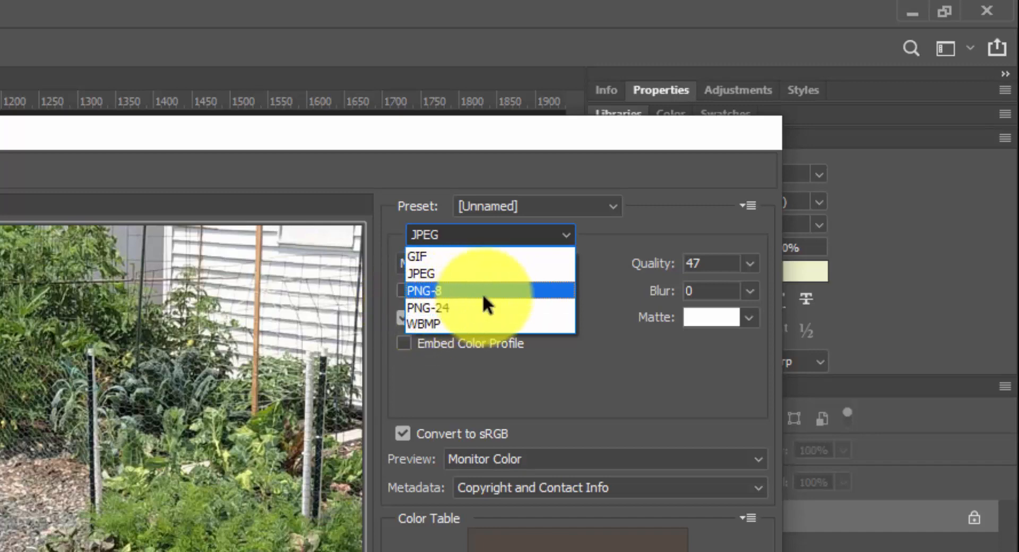
pyautogui.moveTo(481, 295)
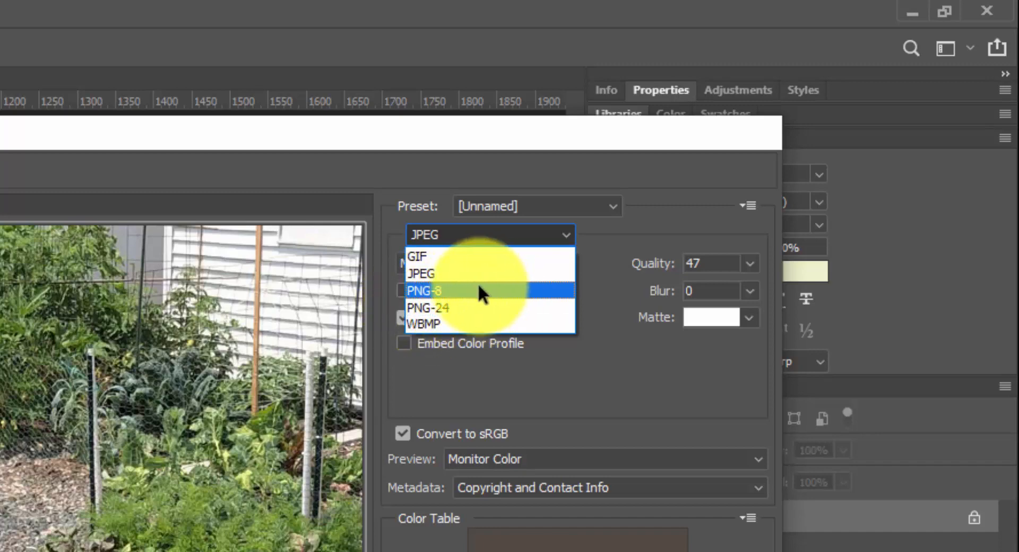
pyautogui.click(420, 274)
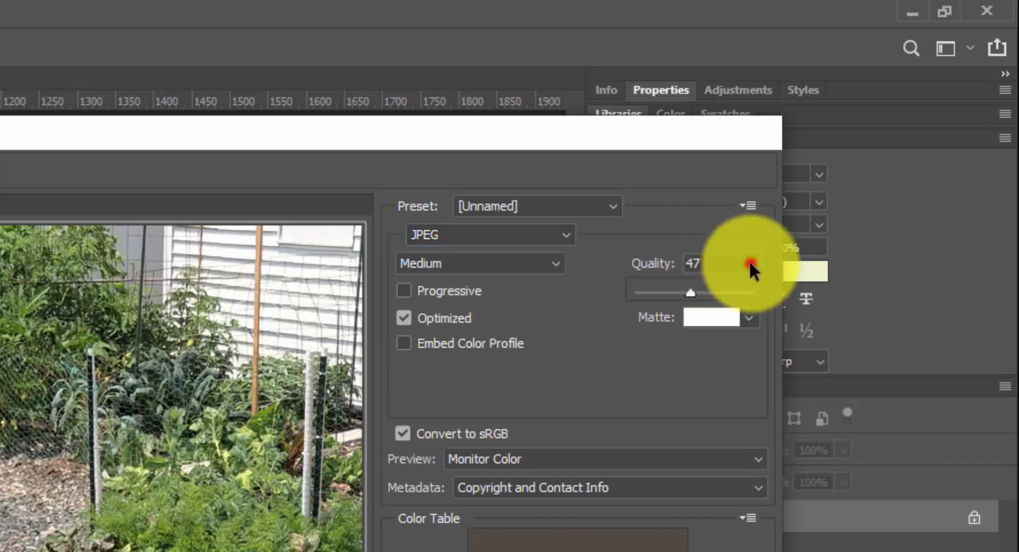
pyautogui.moveTo(653, 299)
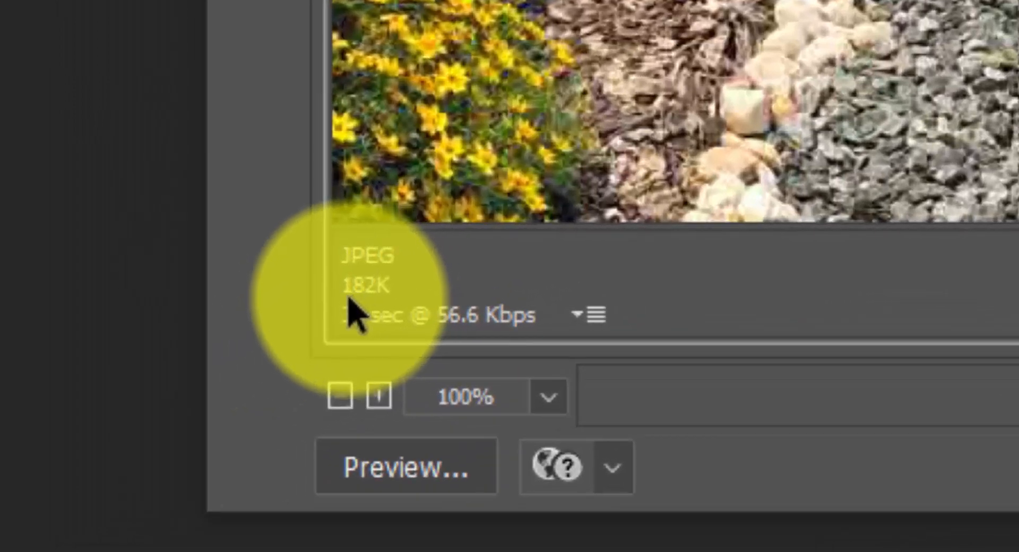
pyautogui.moveTo(403, 309)
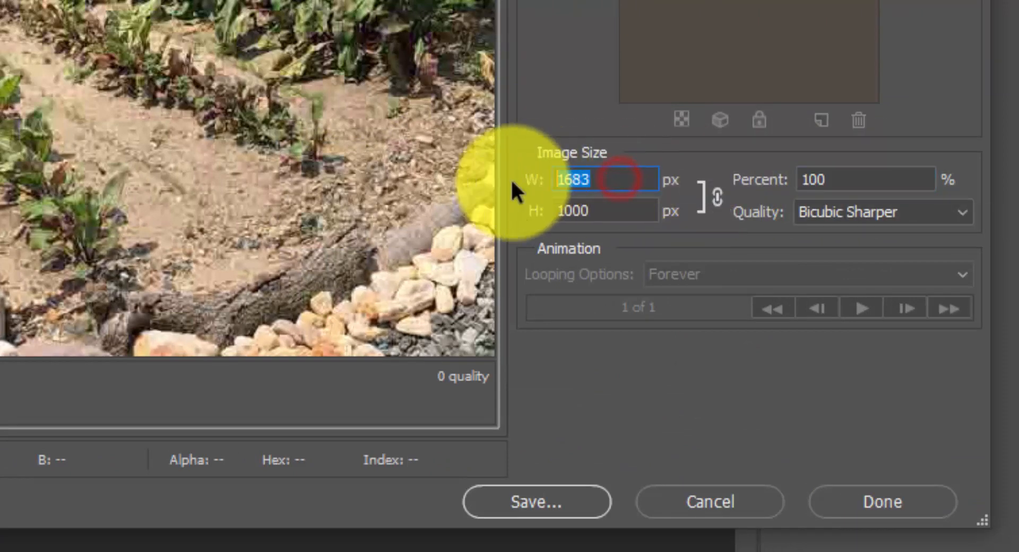
pyautogui.click(864, 179)
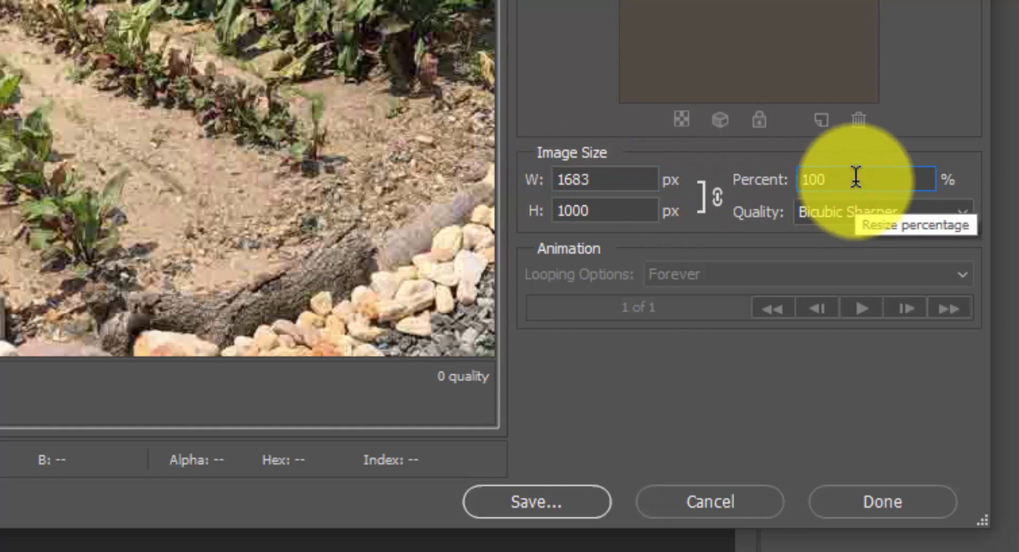
pyautogui.write('5')
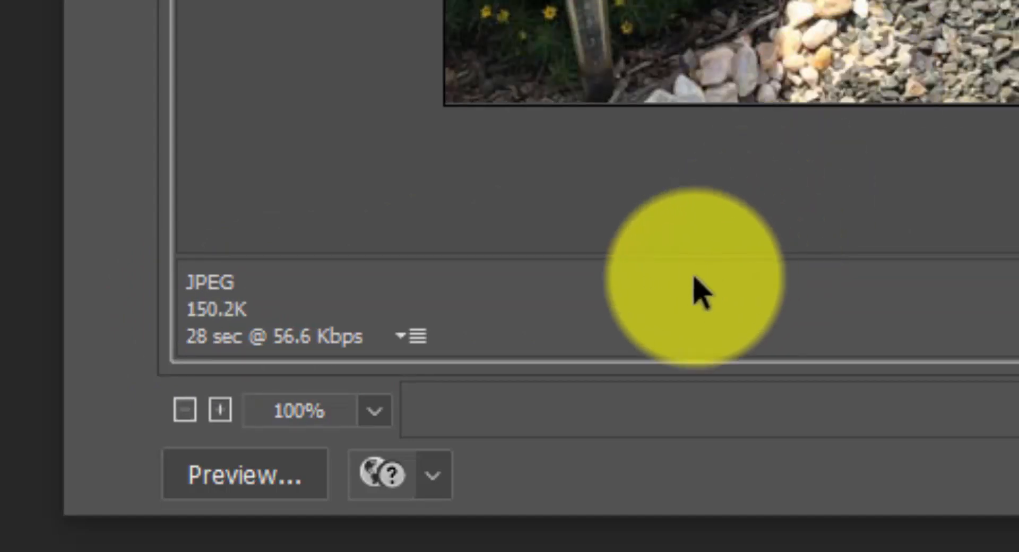
pyautogui.moveTo(220, 328)
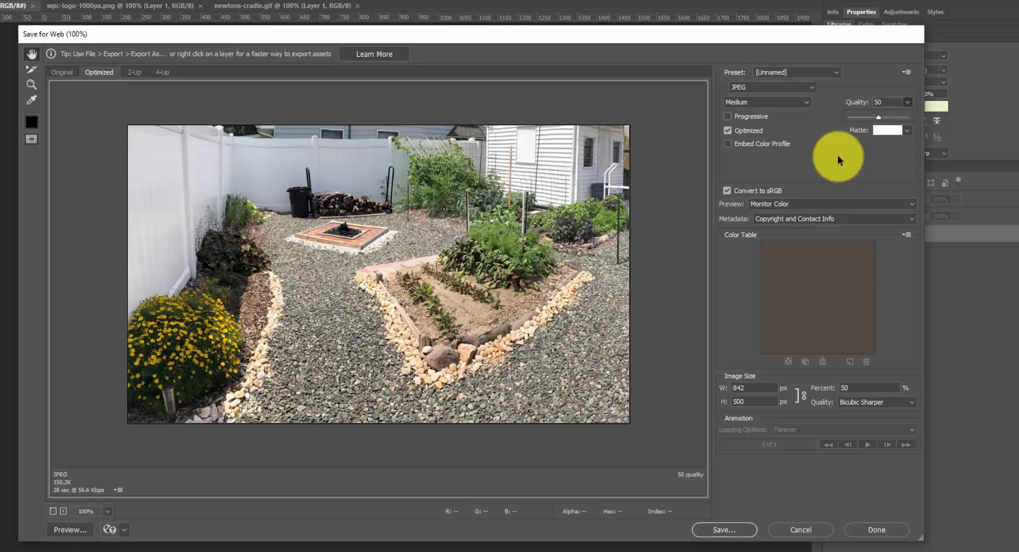
pyautogui.moveTo(840, 156)
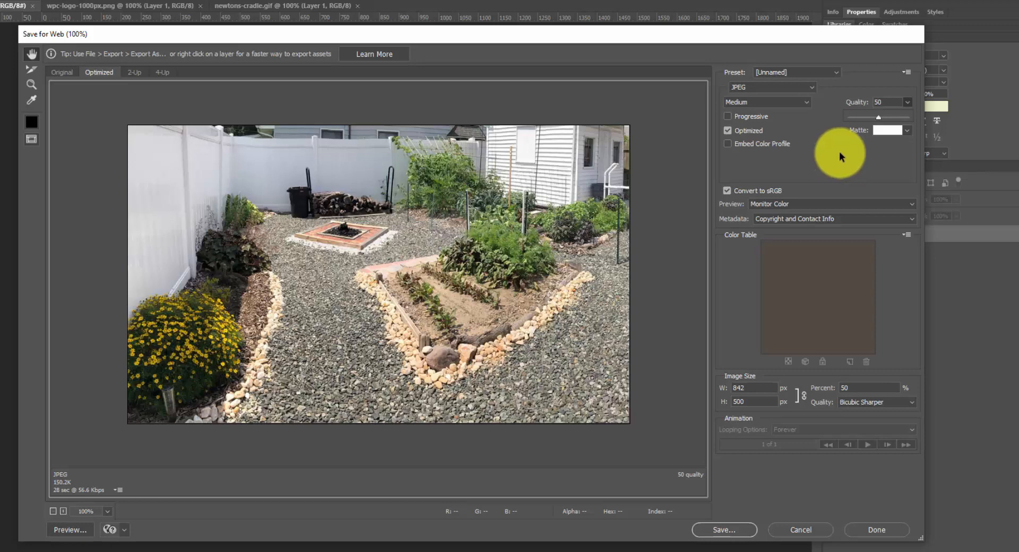
pyautogui.moveTo(729, 161)
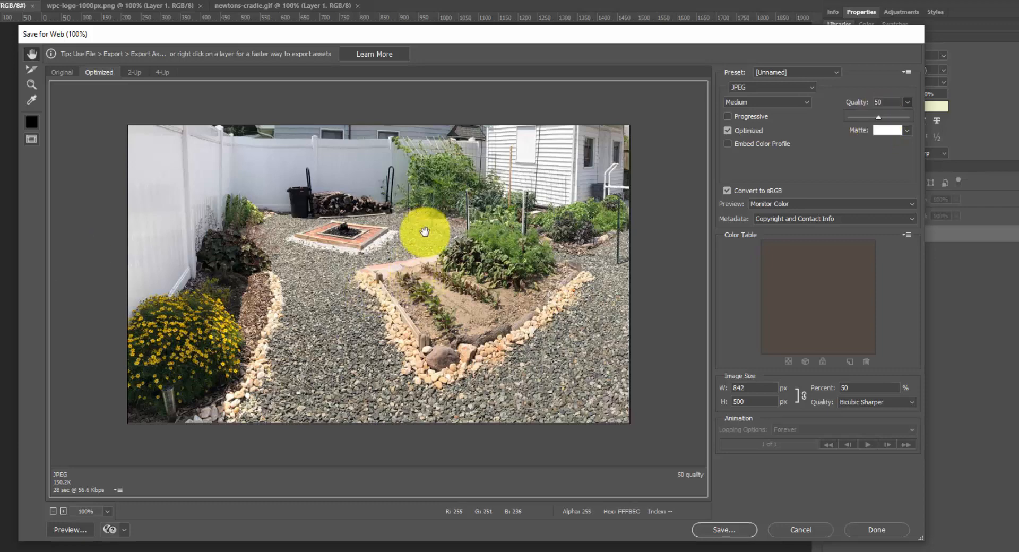
pyautogui.moveTo(353, 216)
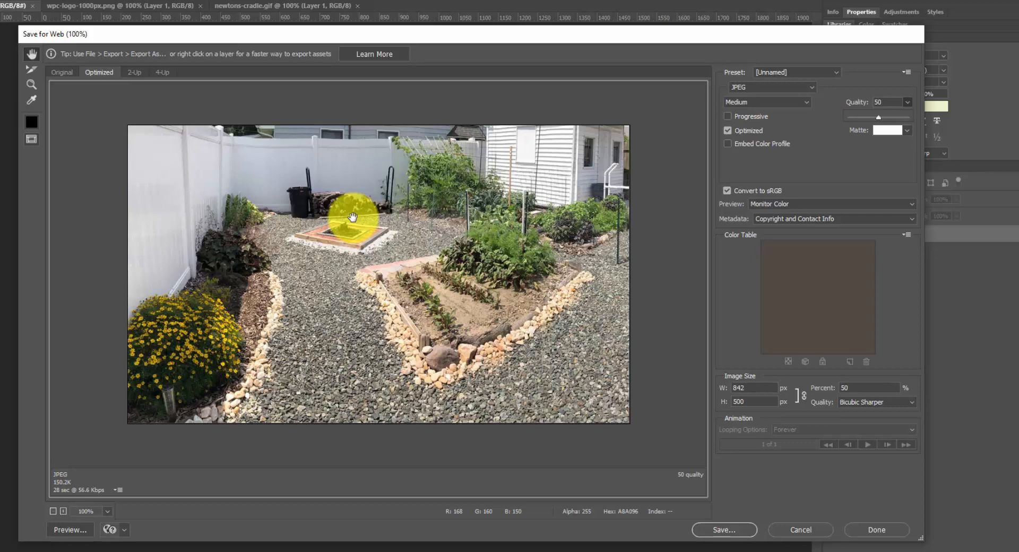
pyautogui.moveTo(353, 216)
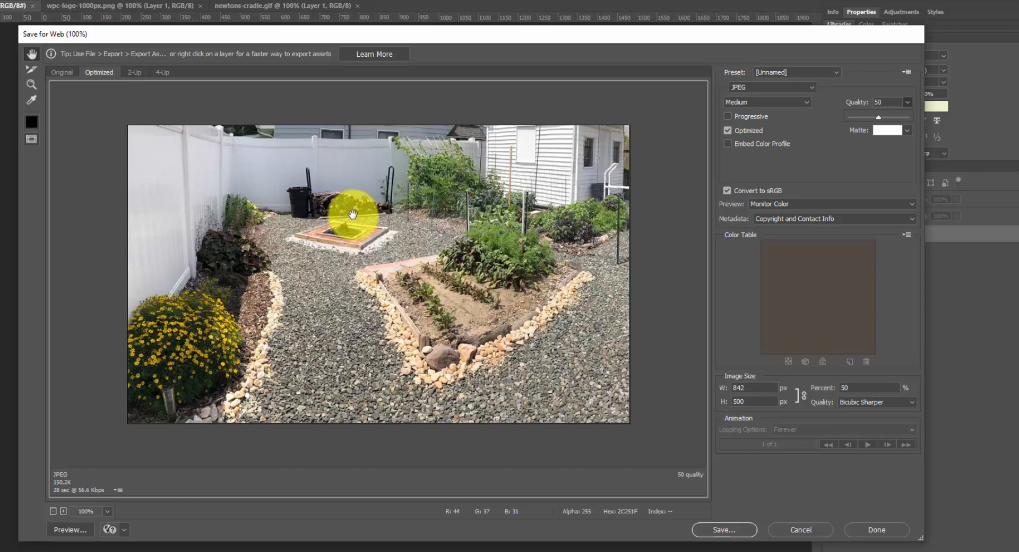
pyautogui.moveTo(352, 214)
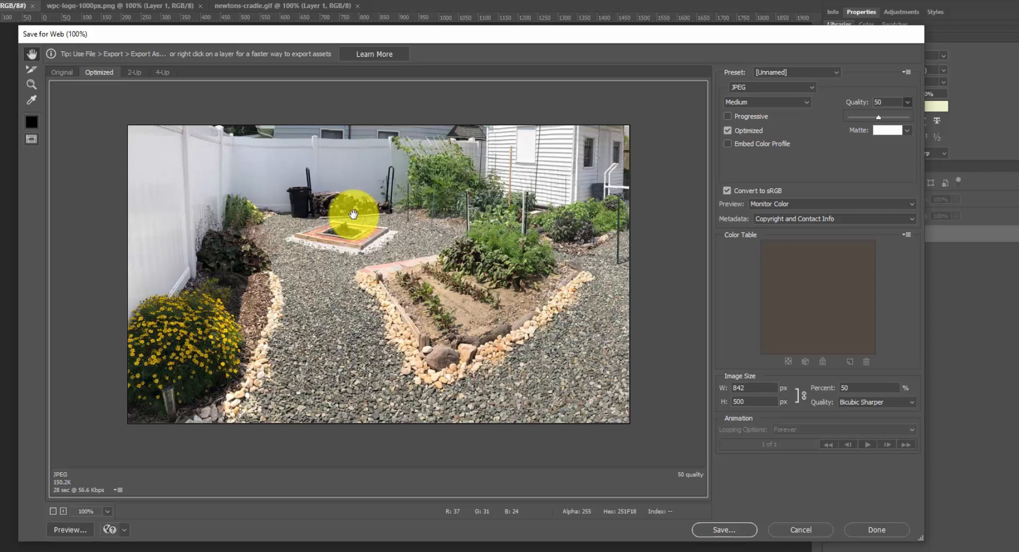
pyautogui.moveTo(627, 318)
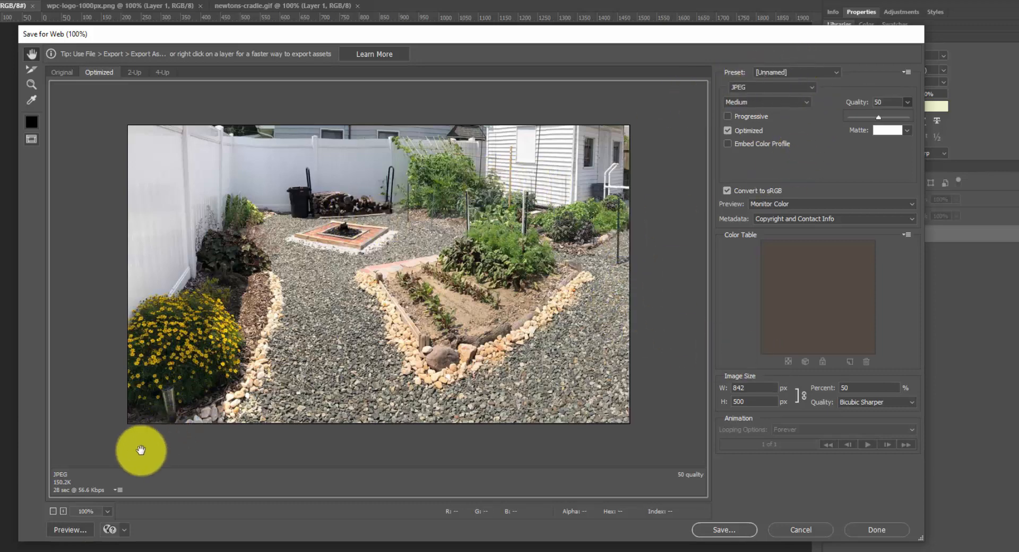
pyautogui.moveTo(460, 229)
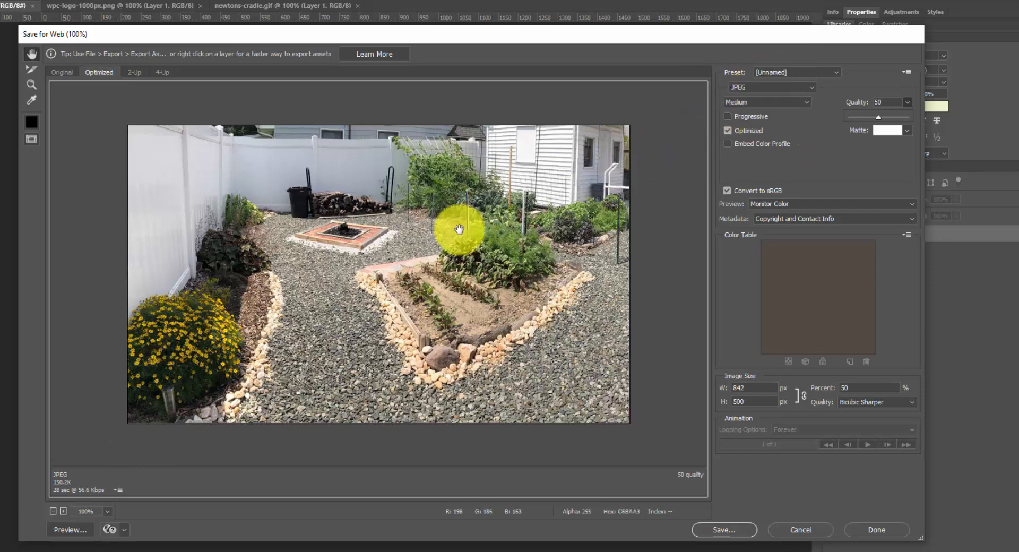
pyautogui.moveTo(755, 91)
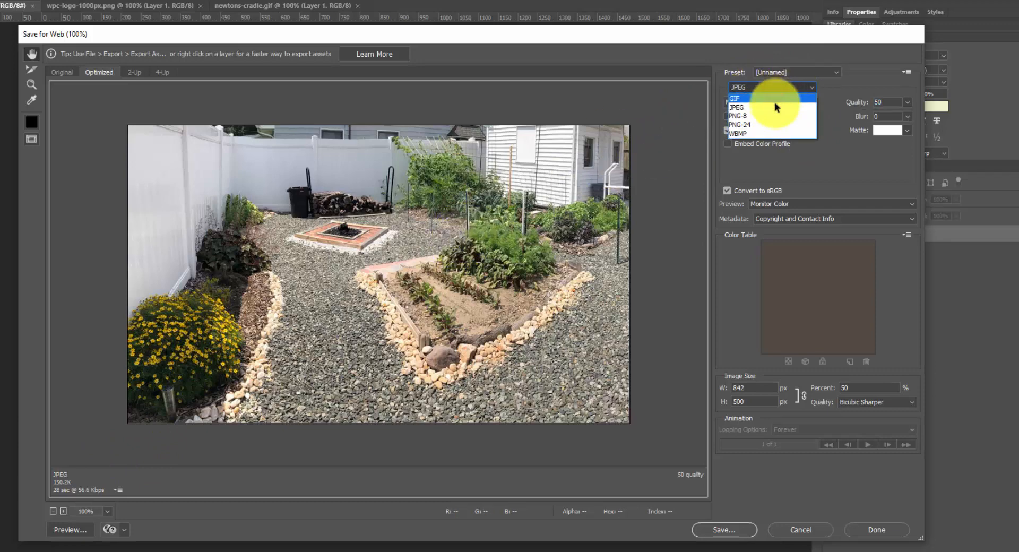
pyautogui.moveTo(772, 124)
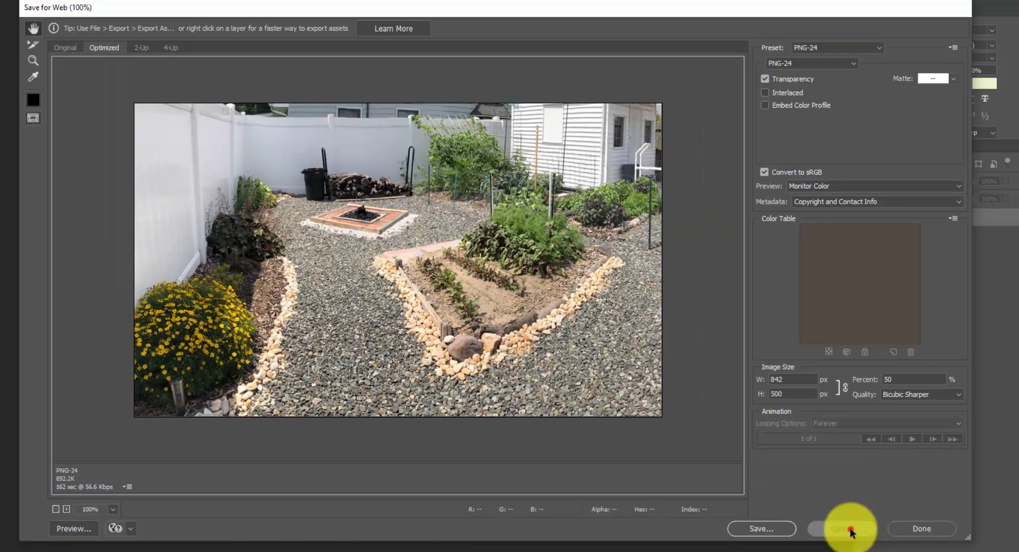
# Cancel the web export after checking the PNG-24 estimate of 892.2K
pyautogui.click(845, 529)
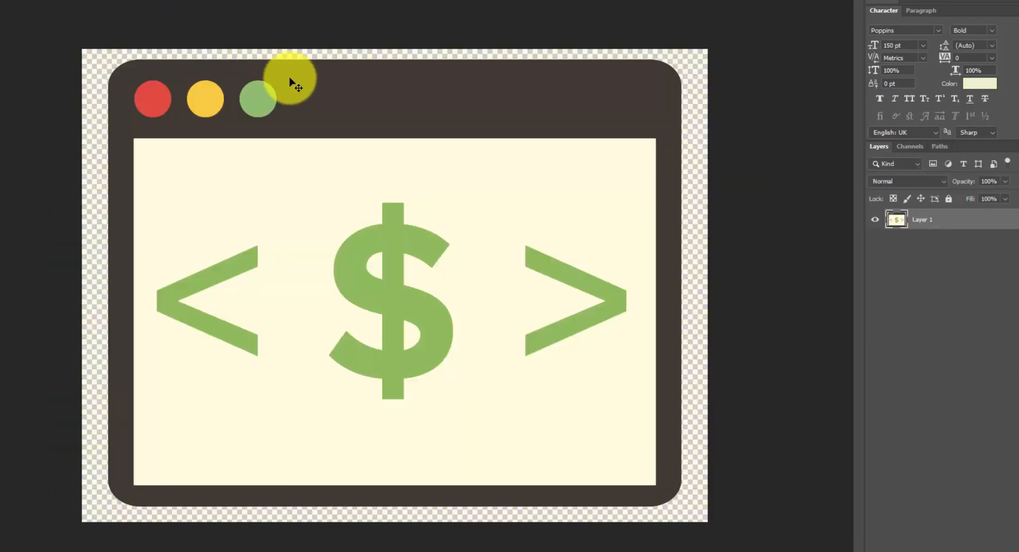
pyautogui.moveTo(296, 78); pyautogui.dragTo(403, 159)
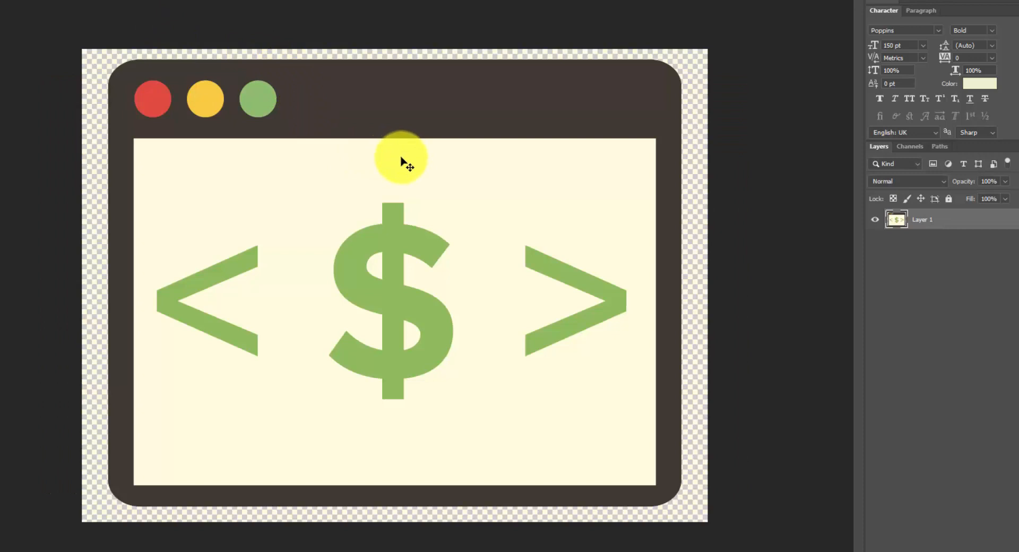
pyautogui.moveTo(458, 192)
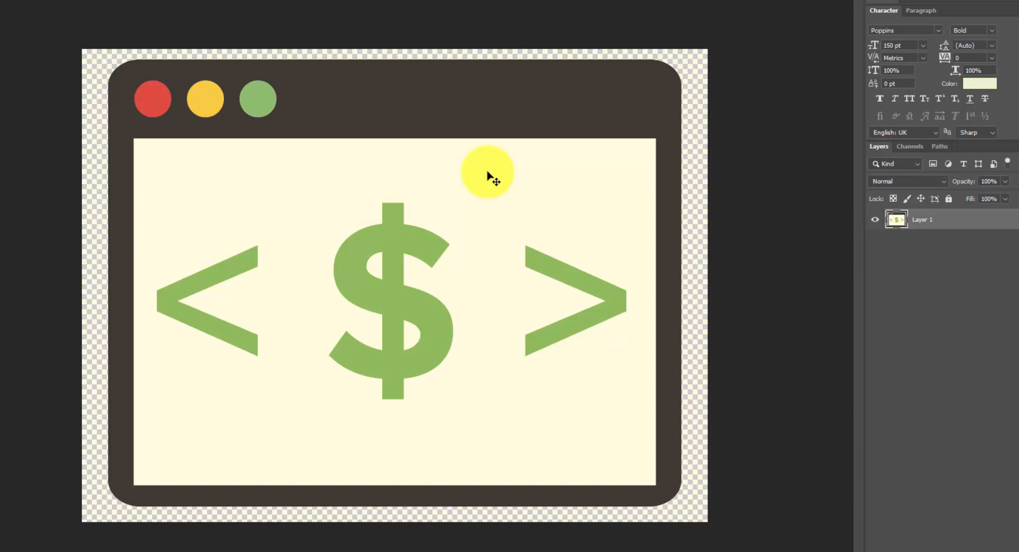
pyautogui.moveTo(446, 194)
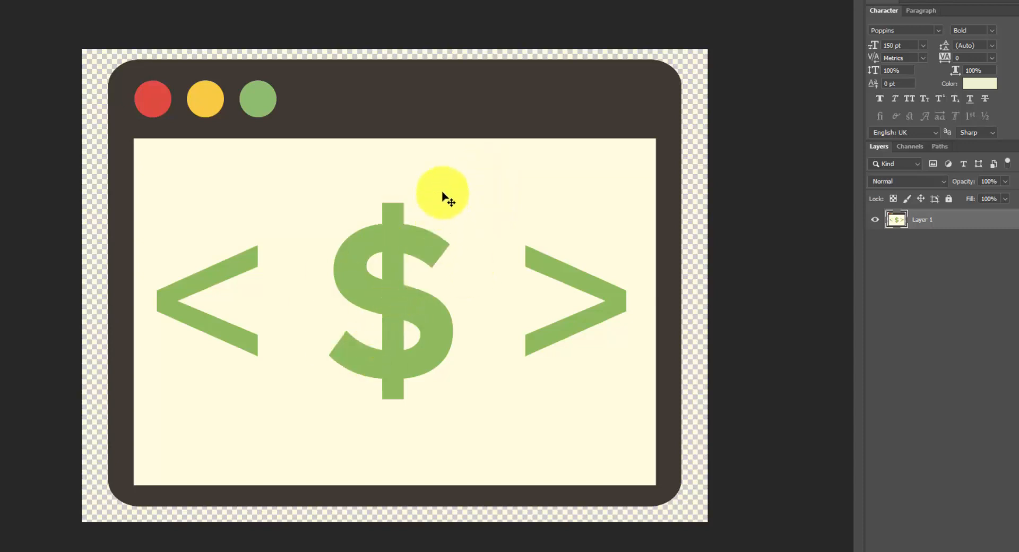
pyautogui.moveTo(442, 195); pyautogui.dragTo(182, 113)
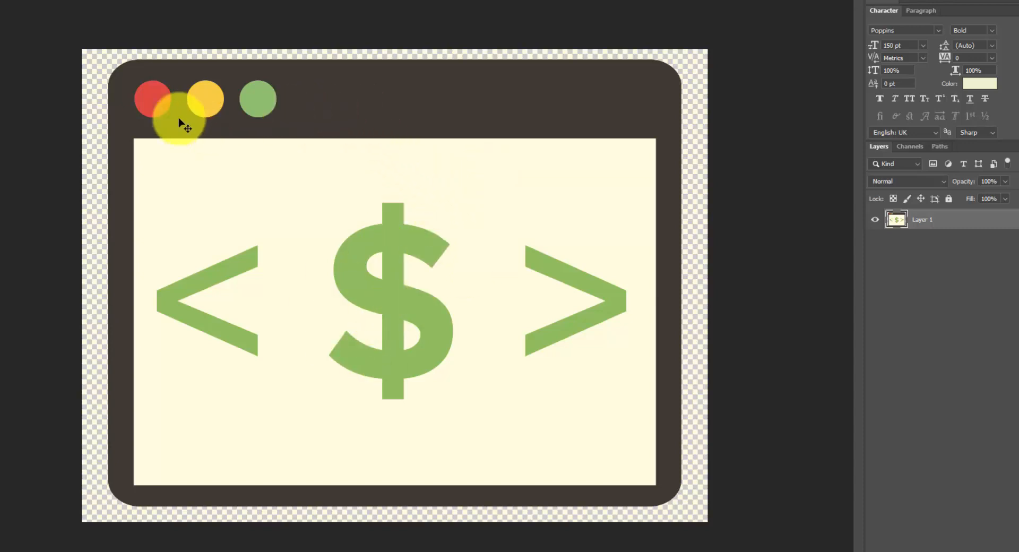
pyautogui.moveTo(182, 107); pyautogui.dragTo(299, 97)
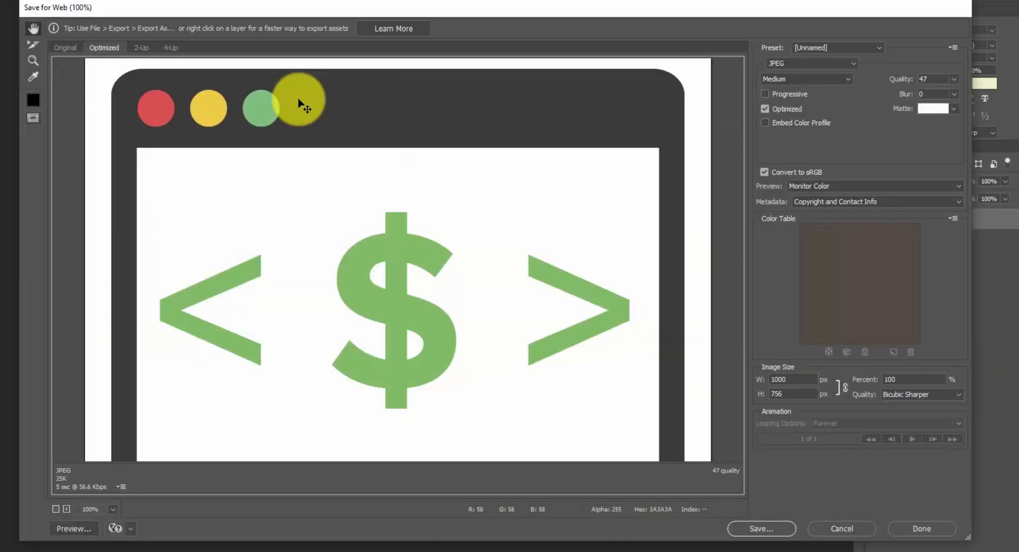
# Preview the logo as PNG-24 (17.15K), then switch to a 16-colour GIF (11.49K)
pyautogui.moveTo(298, 108); pyautogui.dragTo(461, 86)
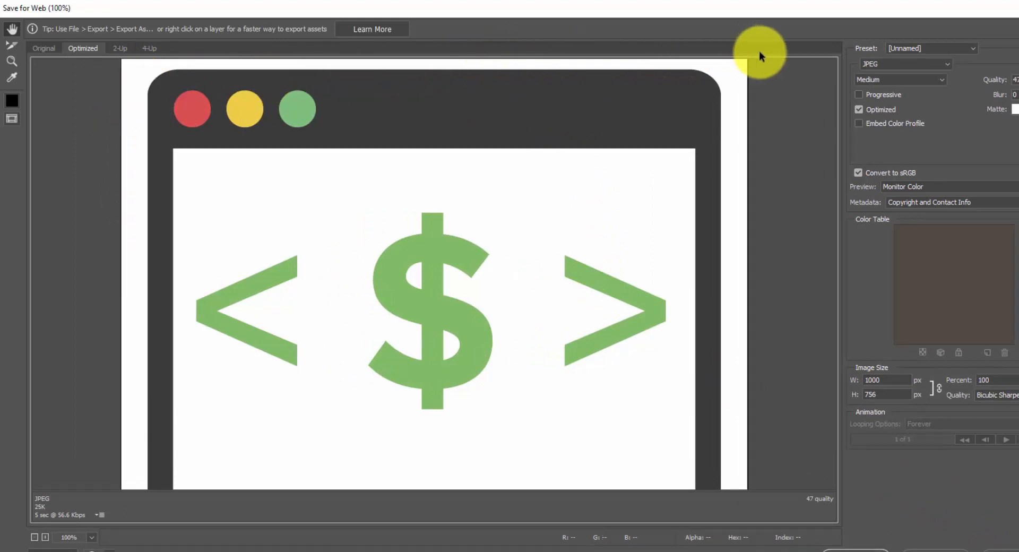
pyautogui.moveTo(864, 65)
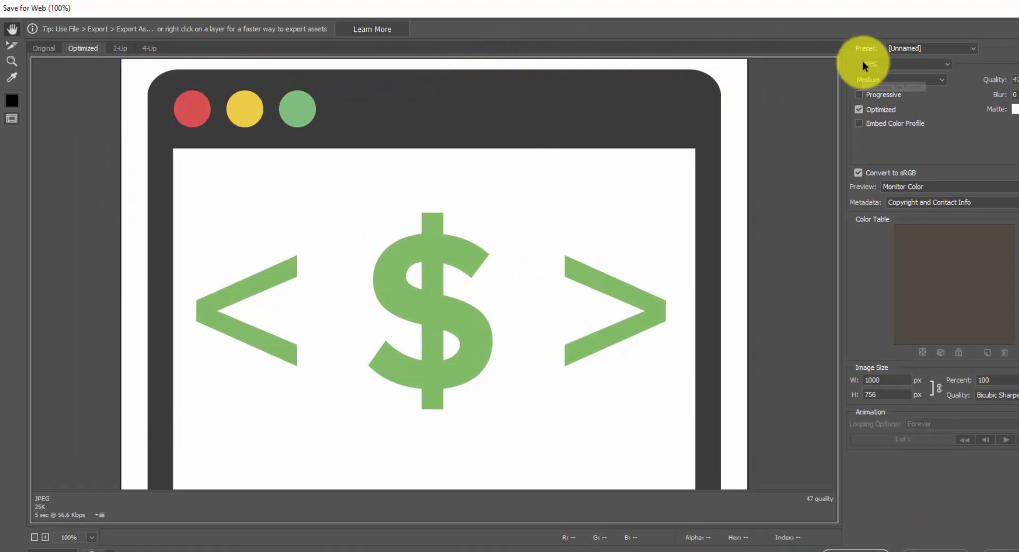
pyautogui.moveTo(41, 515)
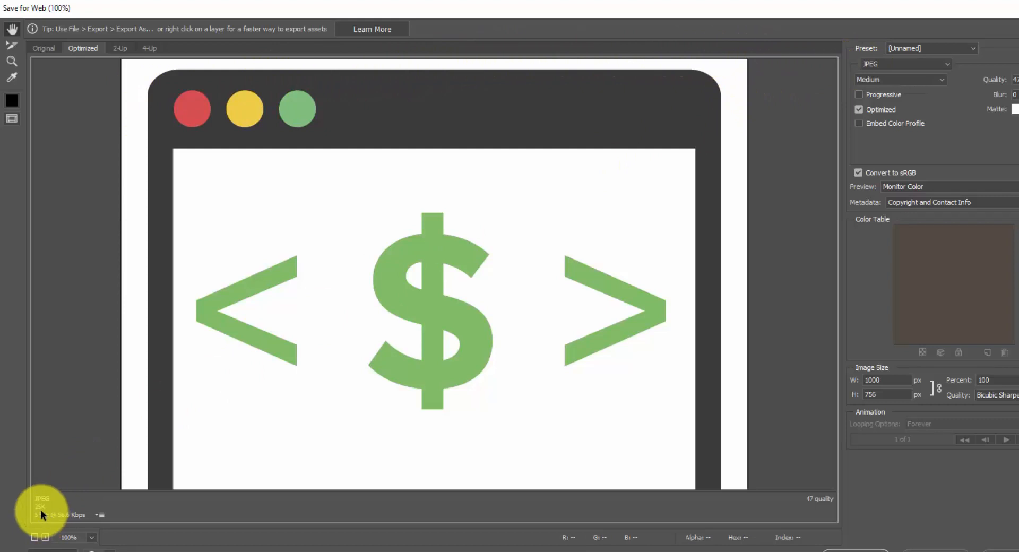
pyautogui.click(903, 64)
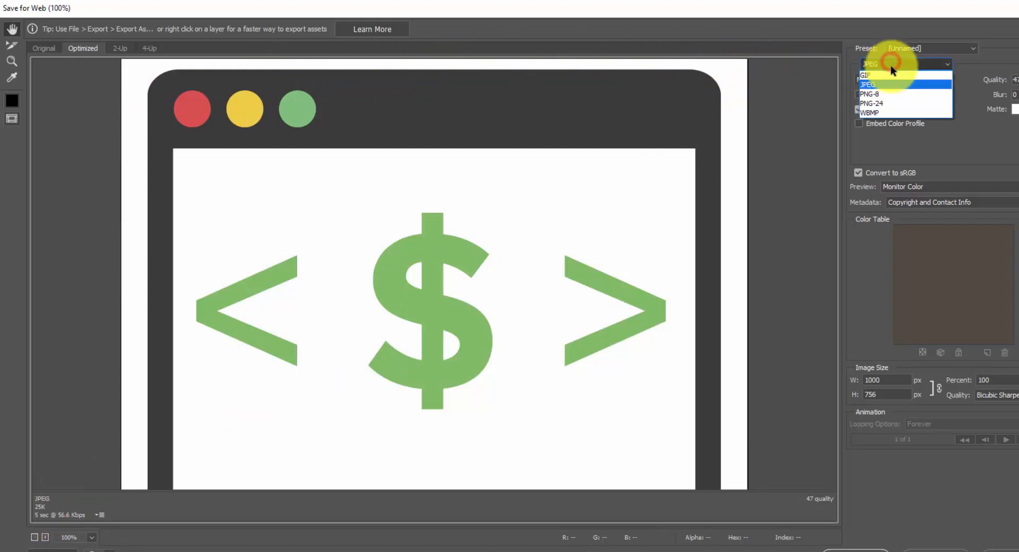
pyautogui.click(871, 103)
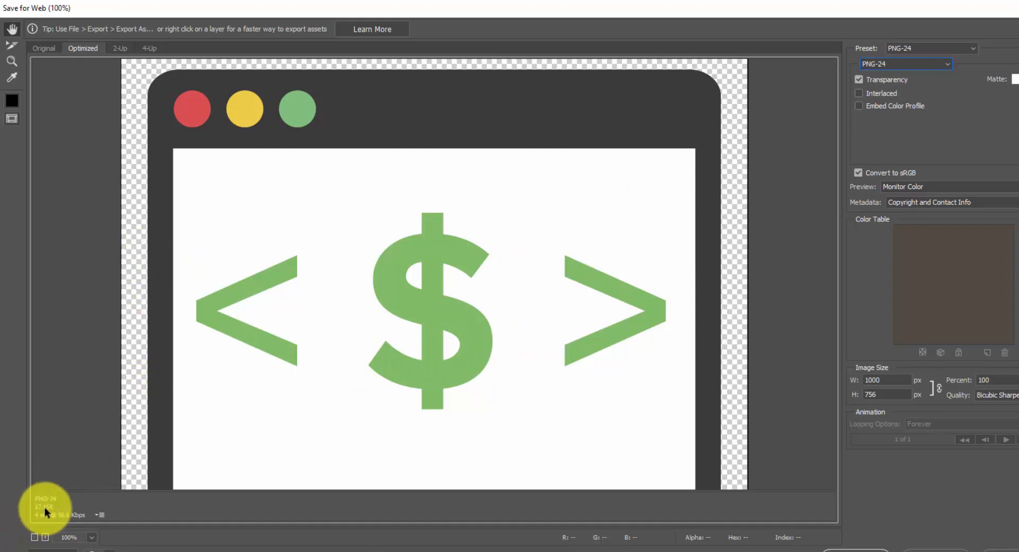
pyautogui.moveTo(105, 347)
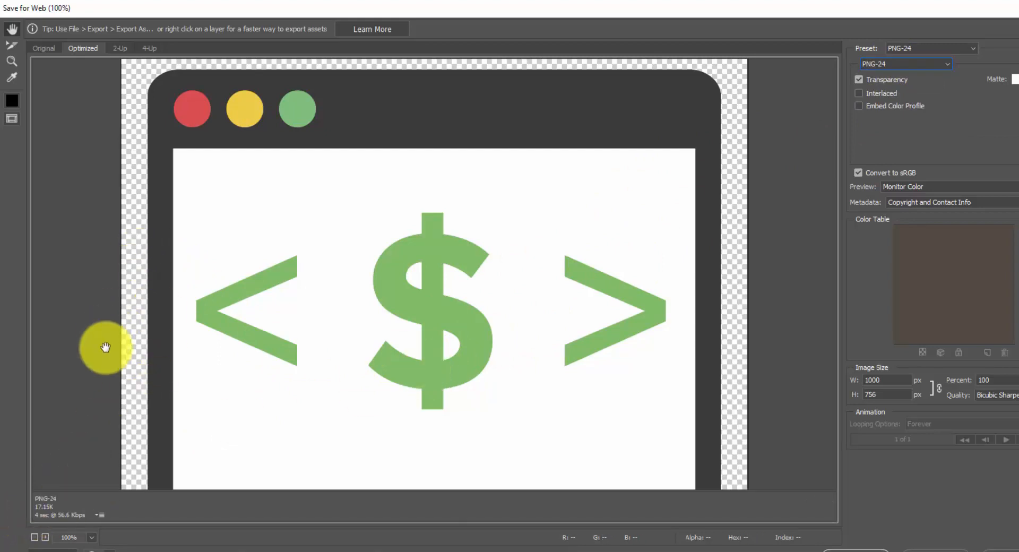
pyautogui.moveTo(791, 73)
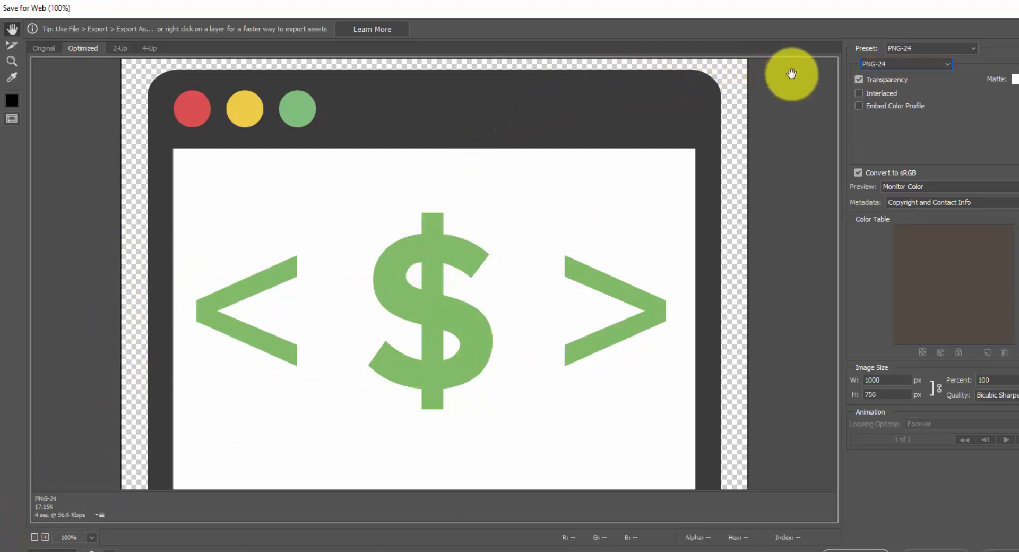
pyautogui.click(903, 64)
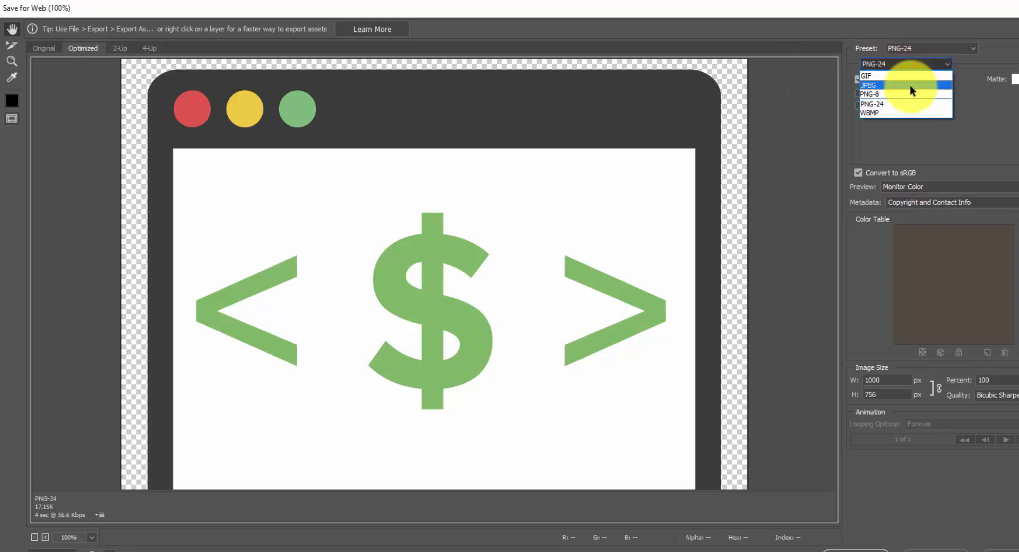
pyautogui.moveTo(903, 76)
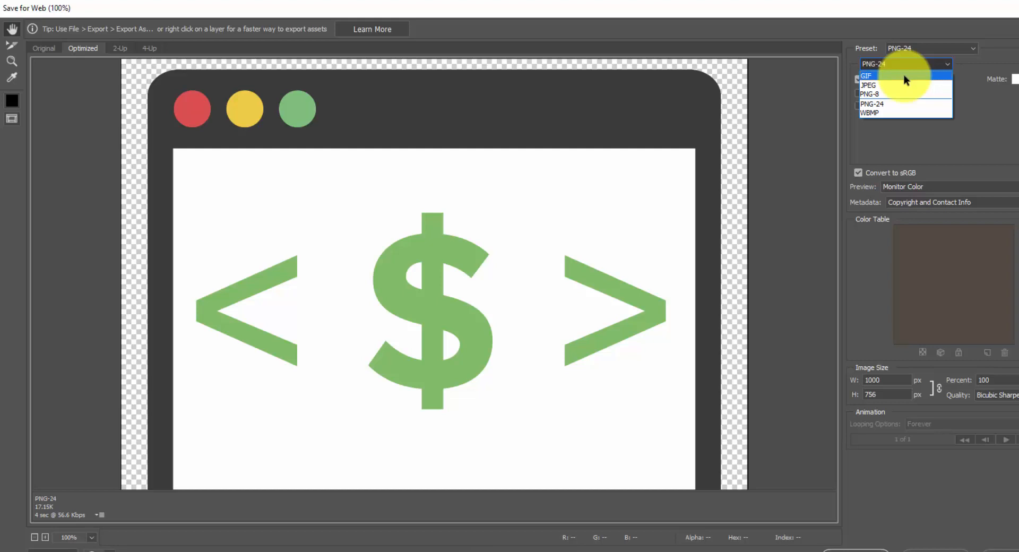
pyautogui.click(867, 76)
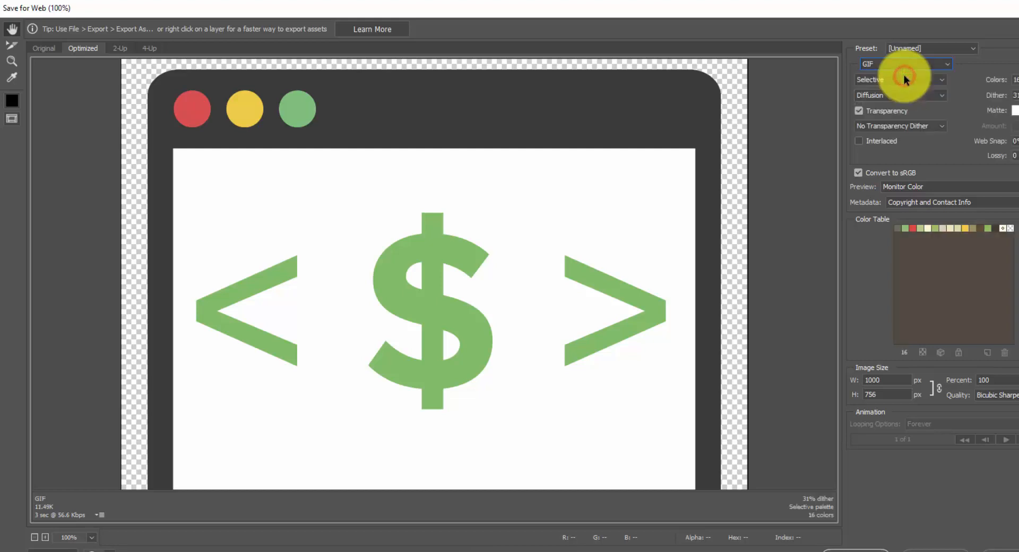
pyautogui.moveTo(173, 468)
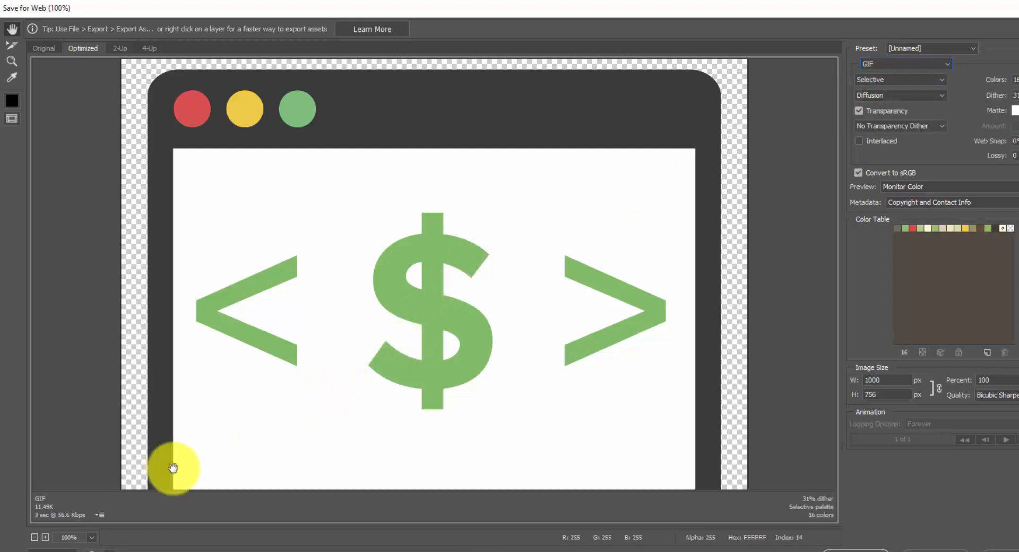
pyautogui.moveTo(48, 509)
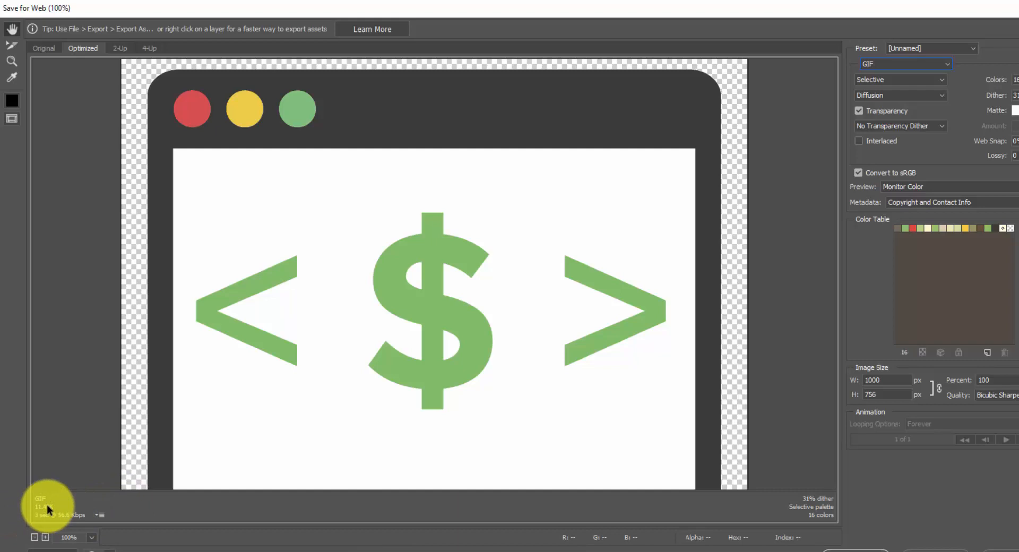
pyautogui.moveTo(916, 540)
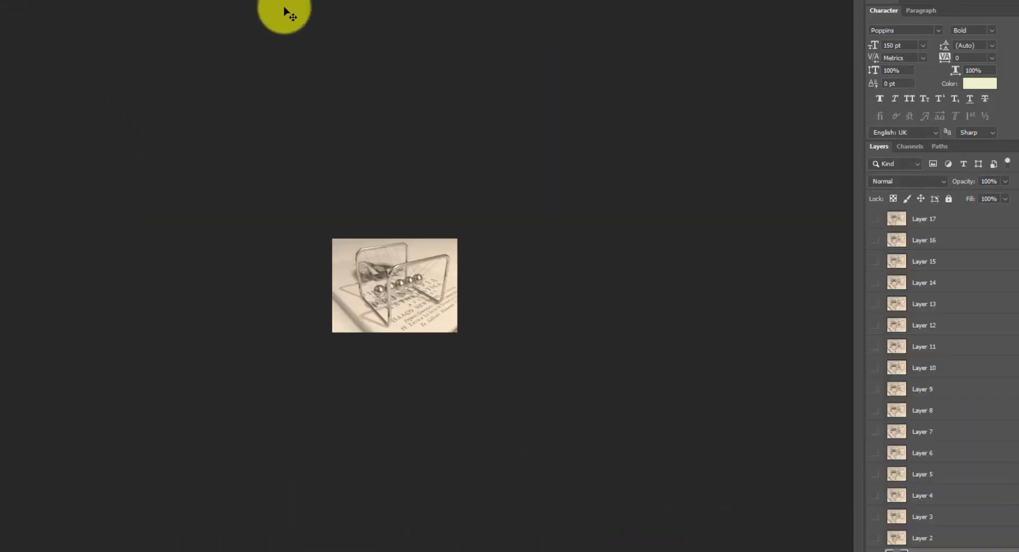
pyautogui.moveTo(449, 270)
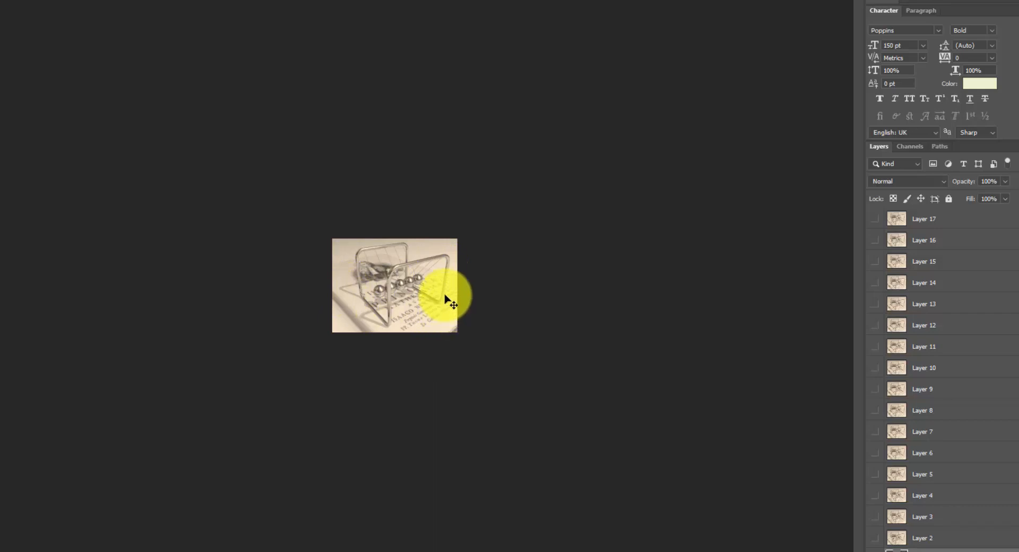
pyautogui.moveTo(526, 247)
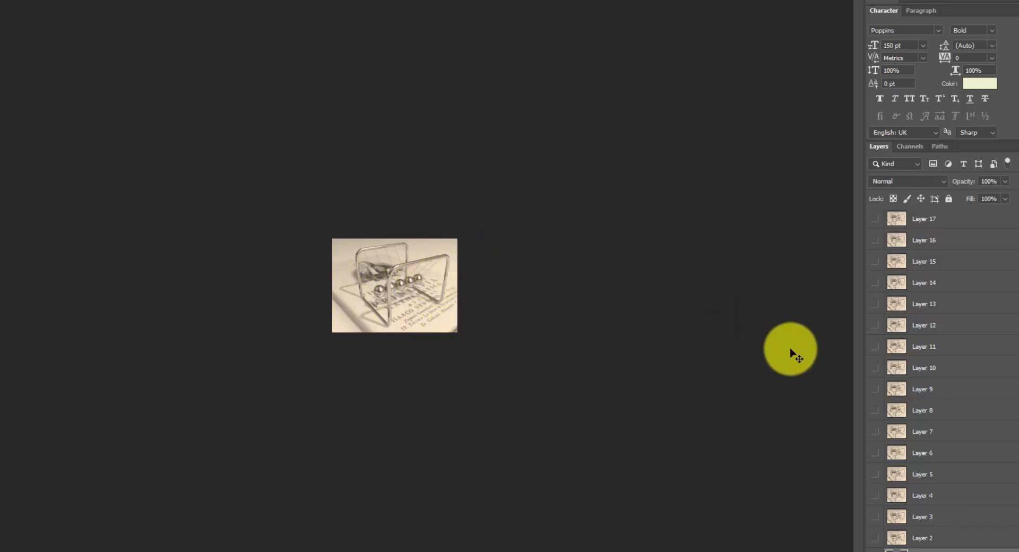
pyautogui.moveTo(796, 290)
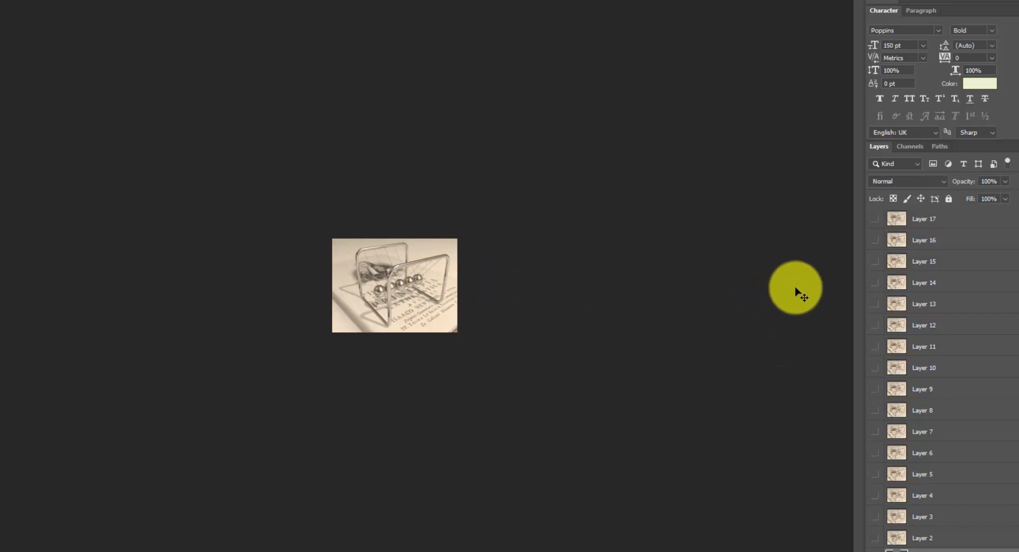
pyautogui.moveTo(791, 290)
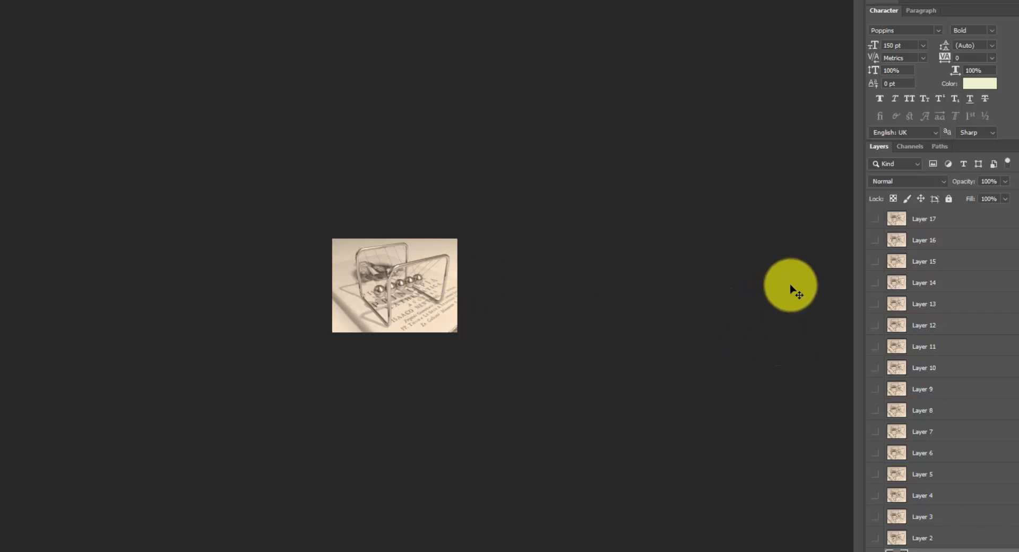
pyautogui.moveTo(785, 287)
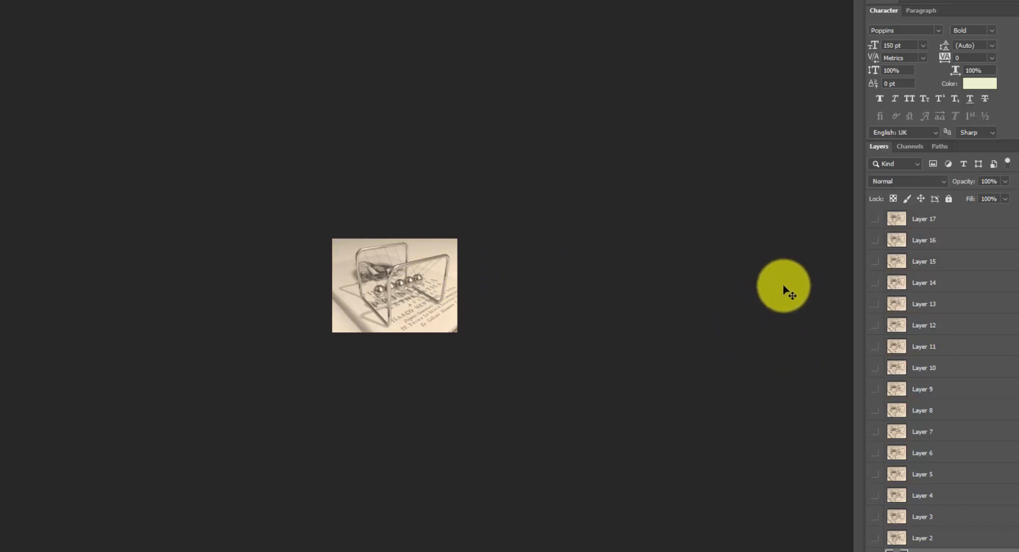
# Switch to the newtons-cradle.gif document to see its frame layers
pyautogui.click(923, 303)
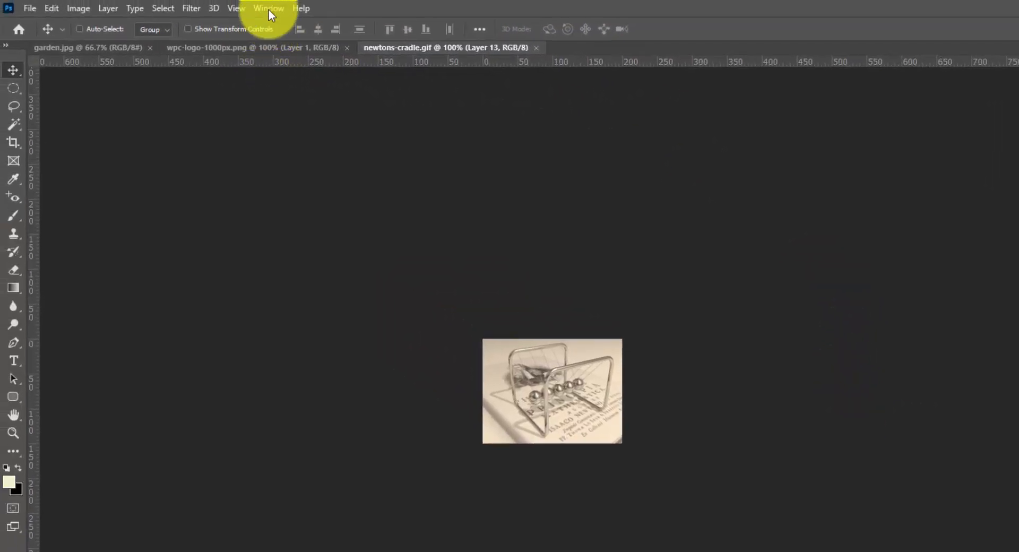
# Show the Timeline panel, keep looping set to Forever, and play the Newton's cradle animation
pyautogui.click(269, 8)
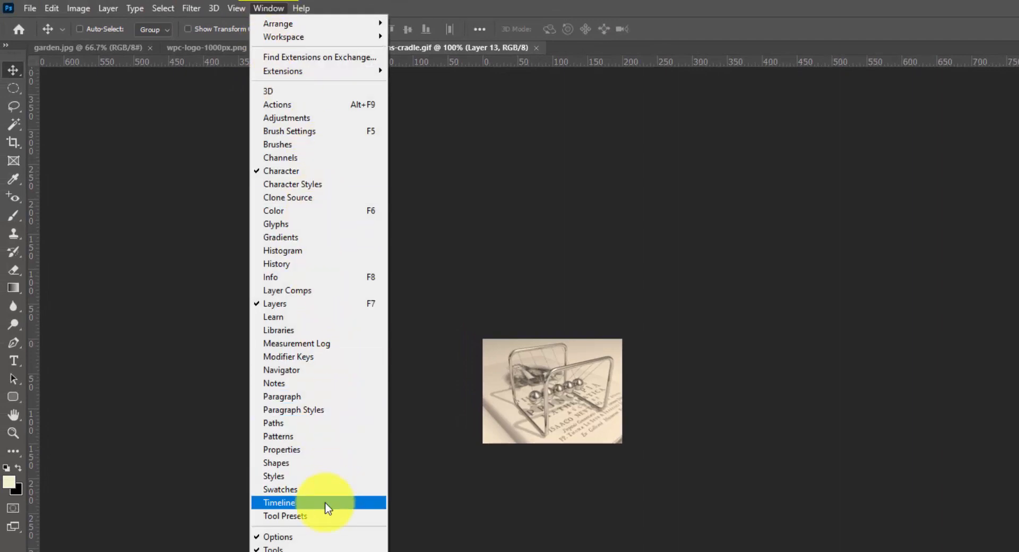
pyautogui.click(278, 501)
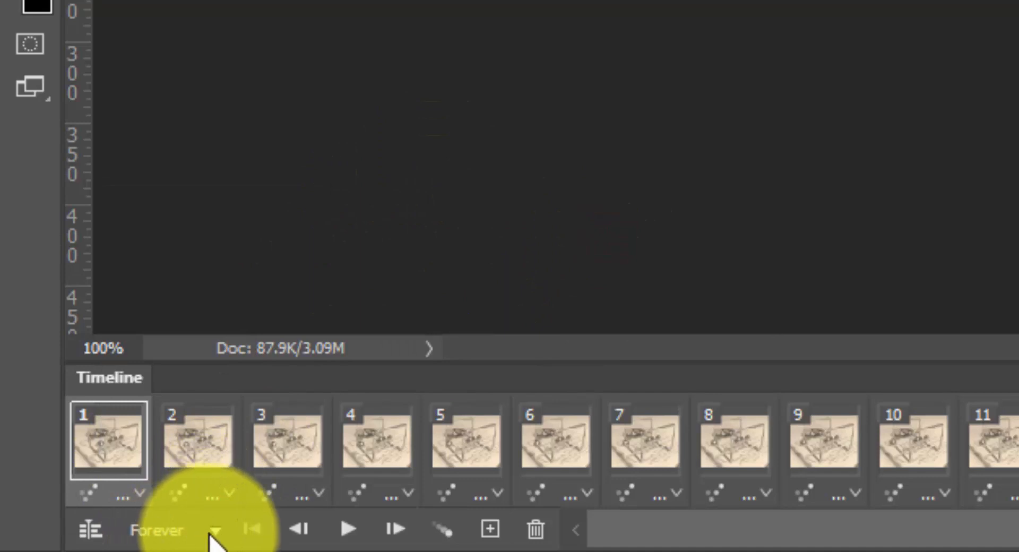
pyautogui.click(217, 528)
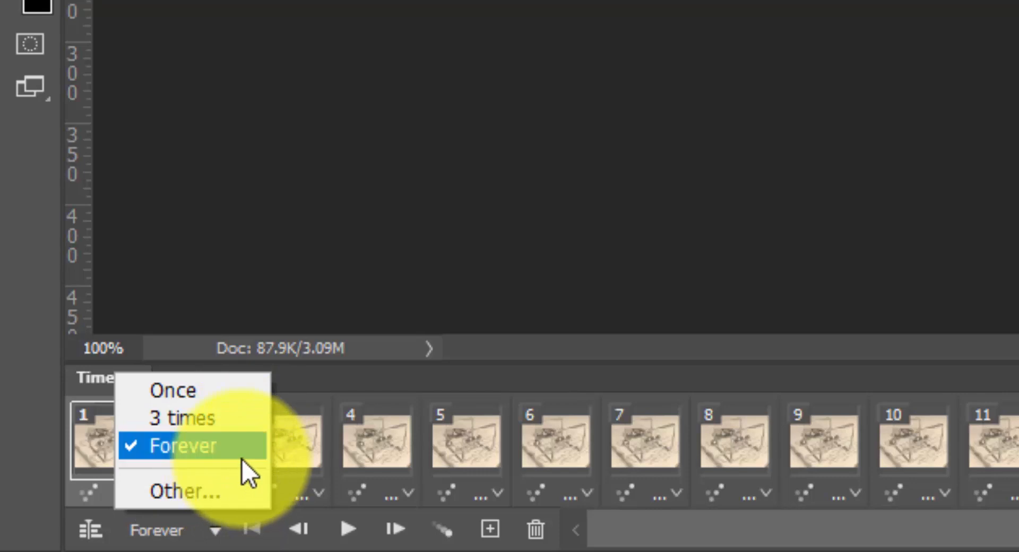
pyautogui.moveTo(445, 247)
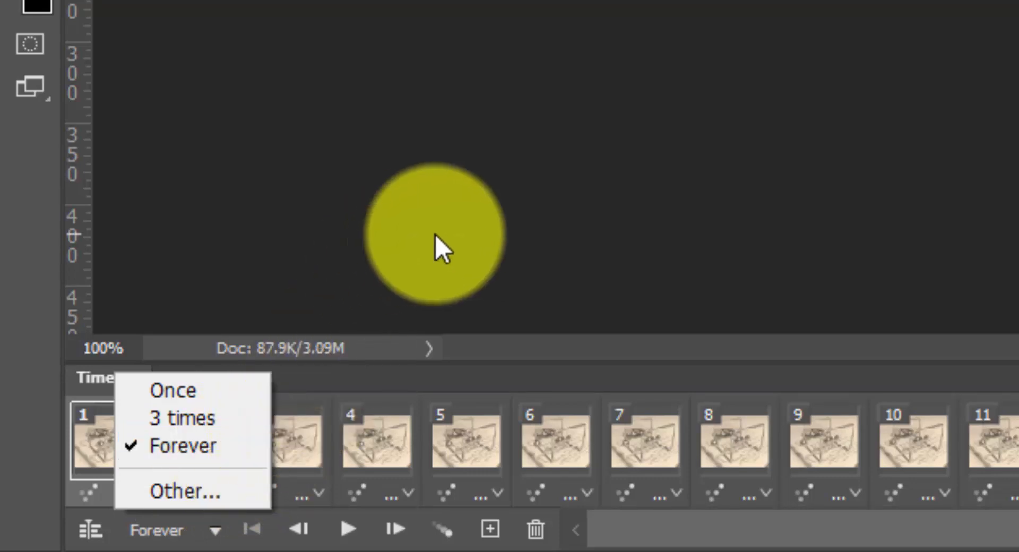
pyautogui.click(347, 528)
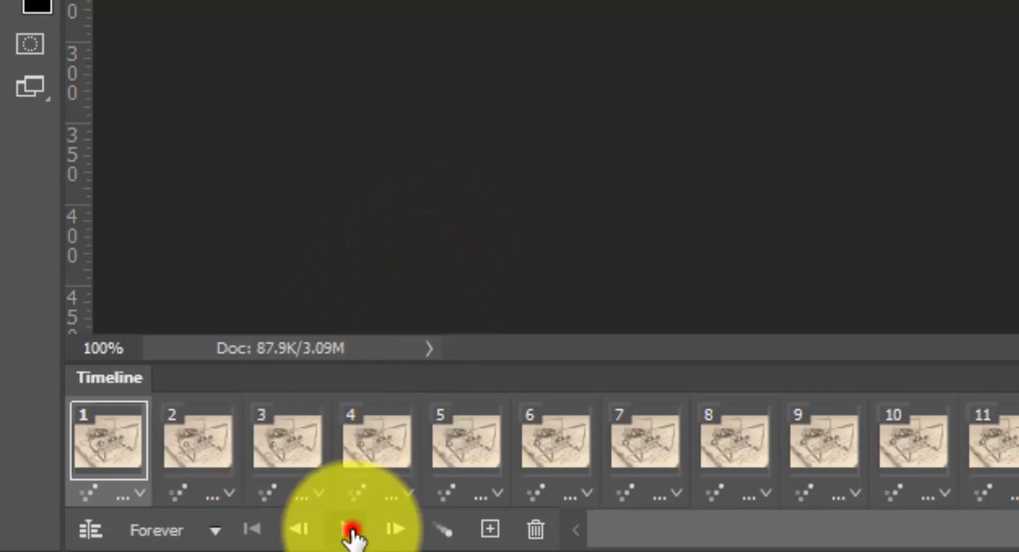
pyautogui.click(353, 530)
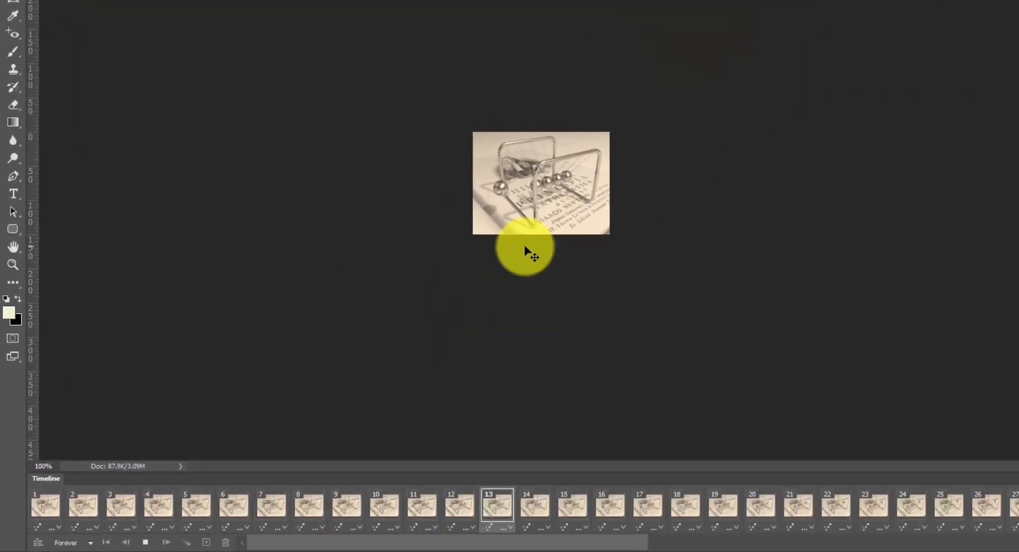
pyautogui.click(83, 505)
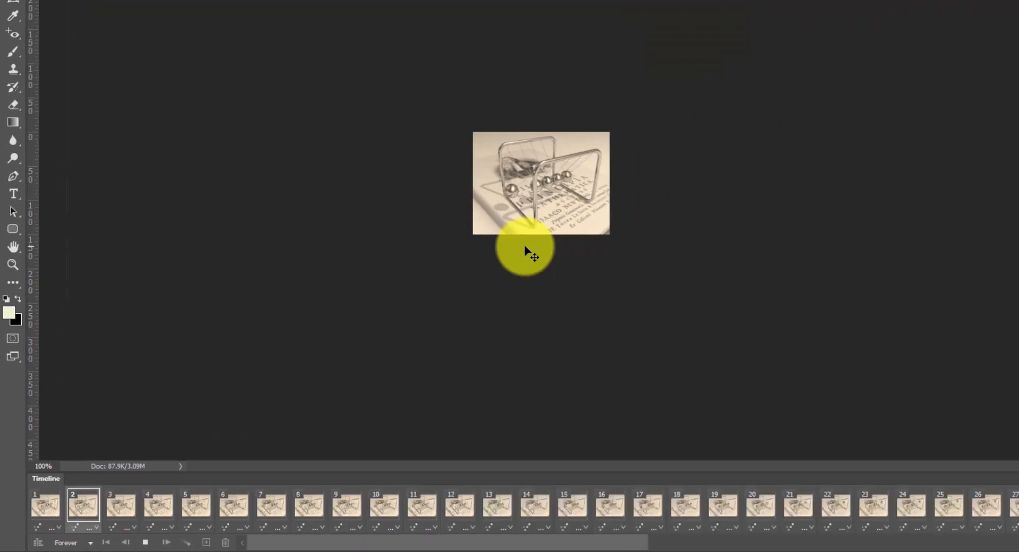
pyautogui.hscroll(3)
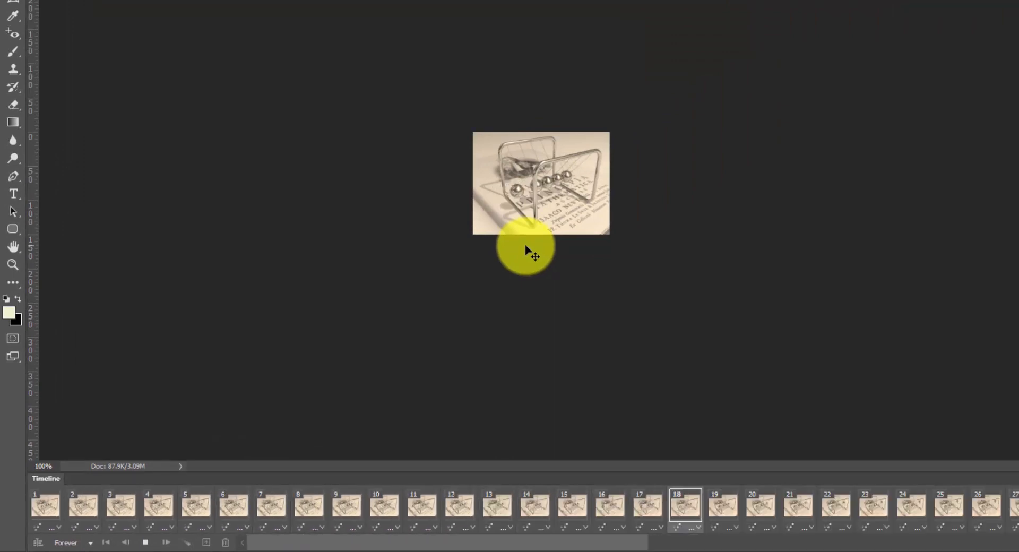
pyautogui.click(271, 505)
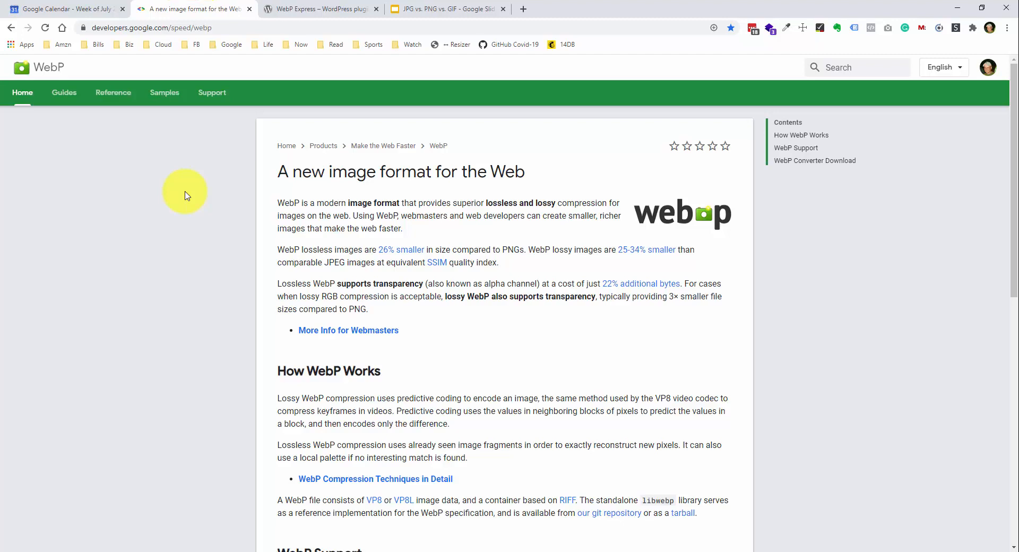
pyautogui.moveTo(186, 205)
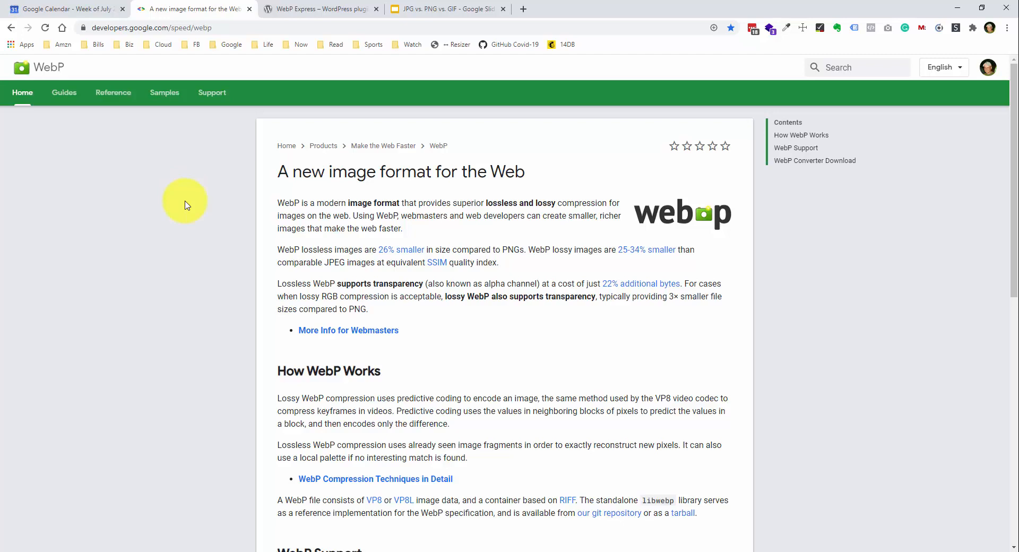
# Scroll down Google's WebP overview page and back up to the top
pyautogui.scroll(-3)
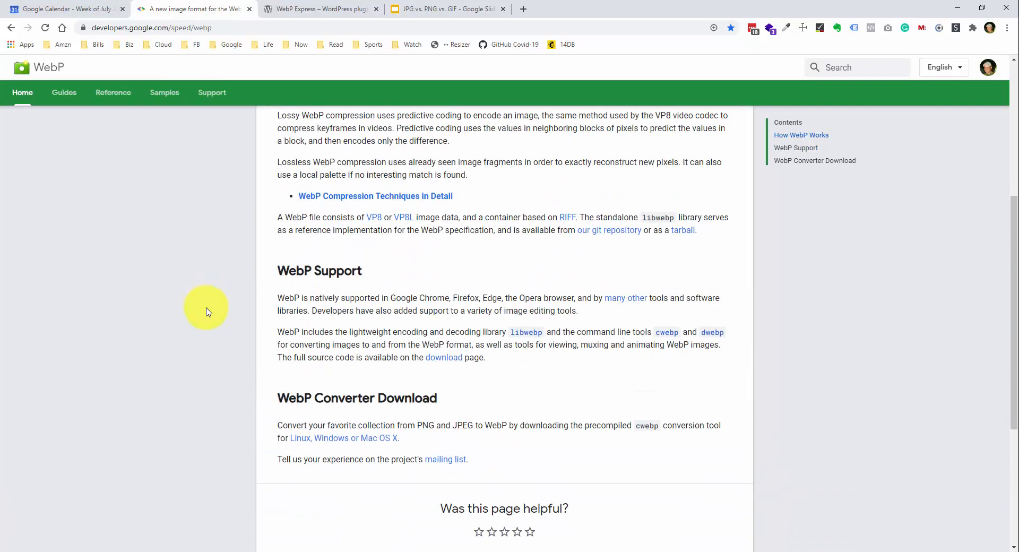
pyautogui.scroll(3)
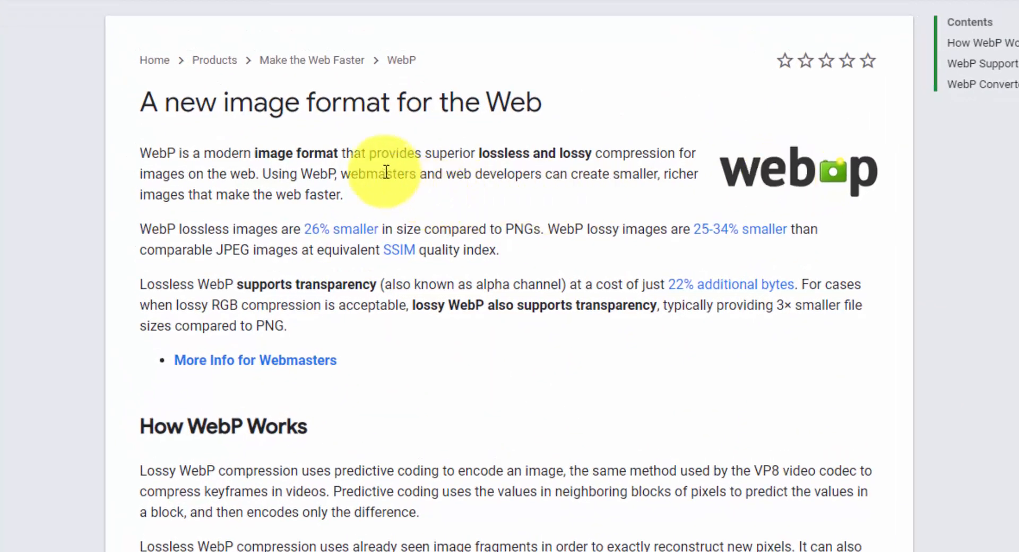
pyautogui.moveTo(400, 146)
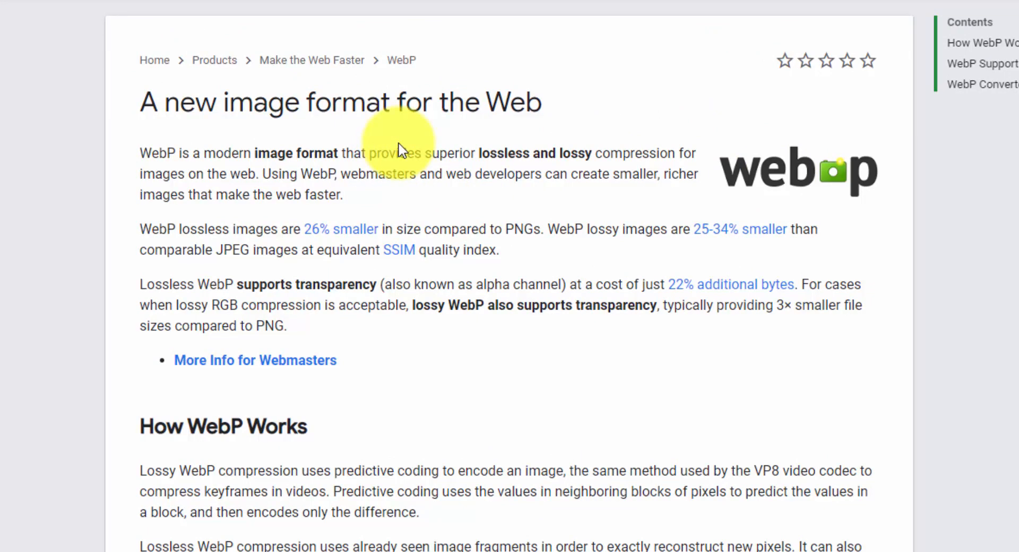
pyautogui.moveTo(315, 240)
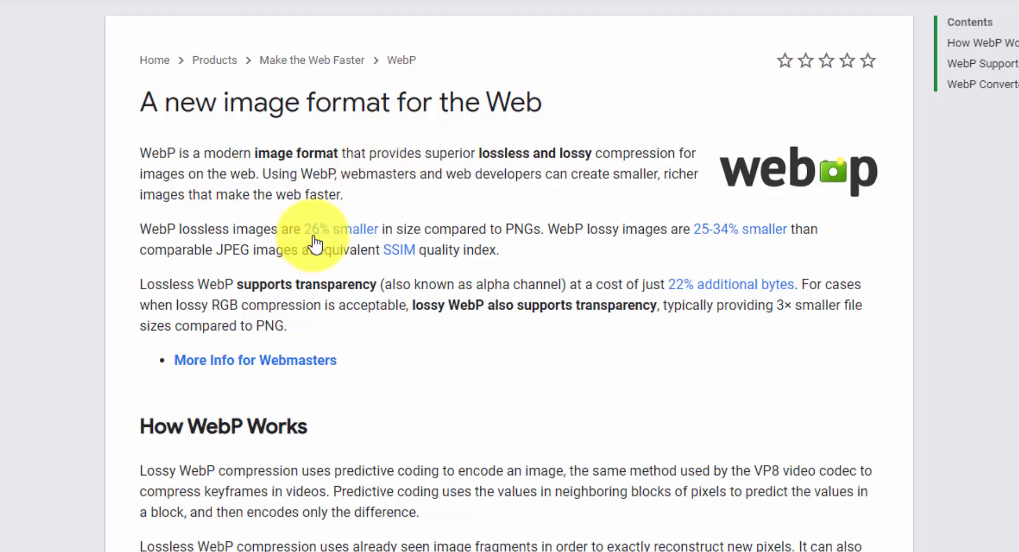
pyautogui.moveTo(319, 242)
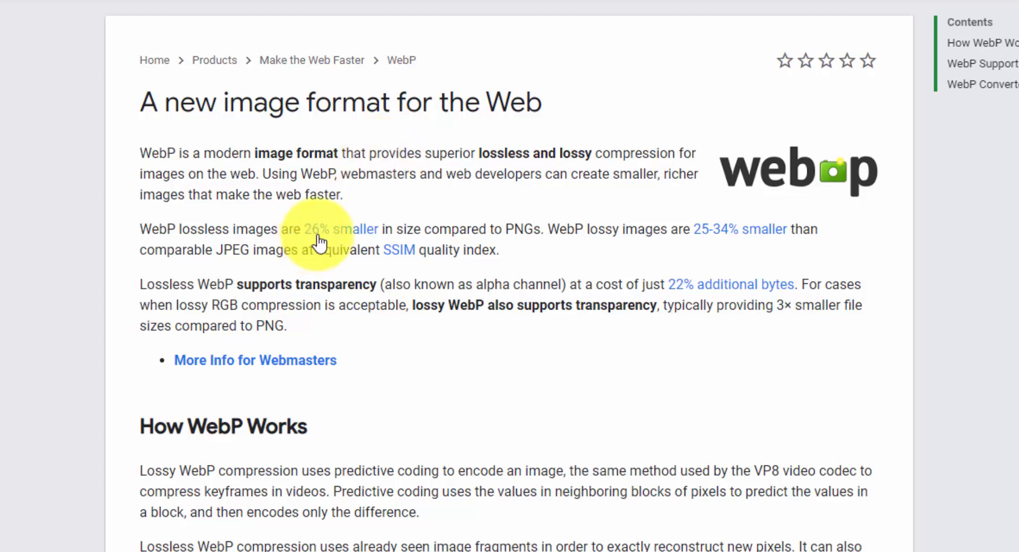
pyautogui.moveTo(675, 225)
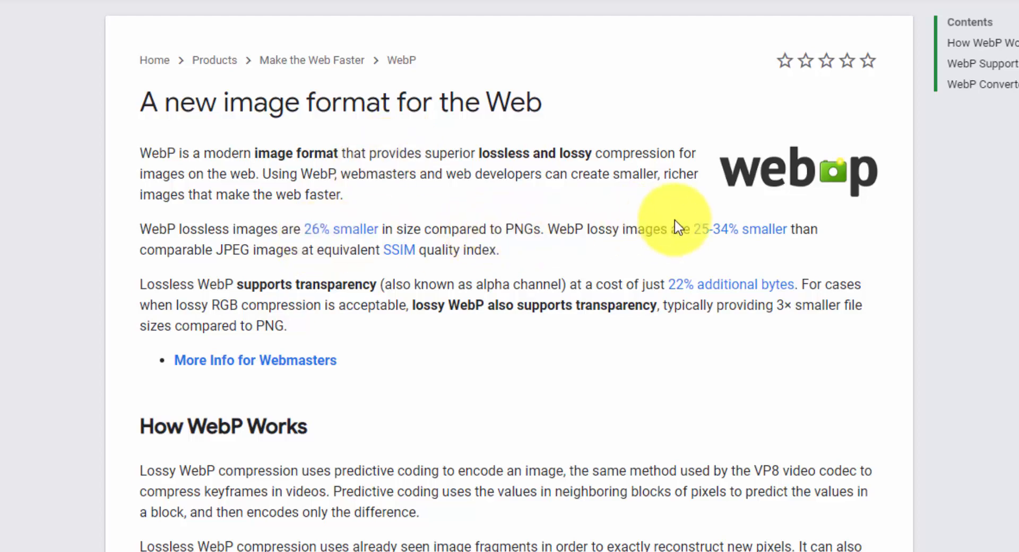
pyautogui.moveTo(718, 234)
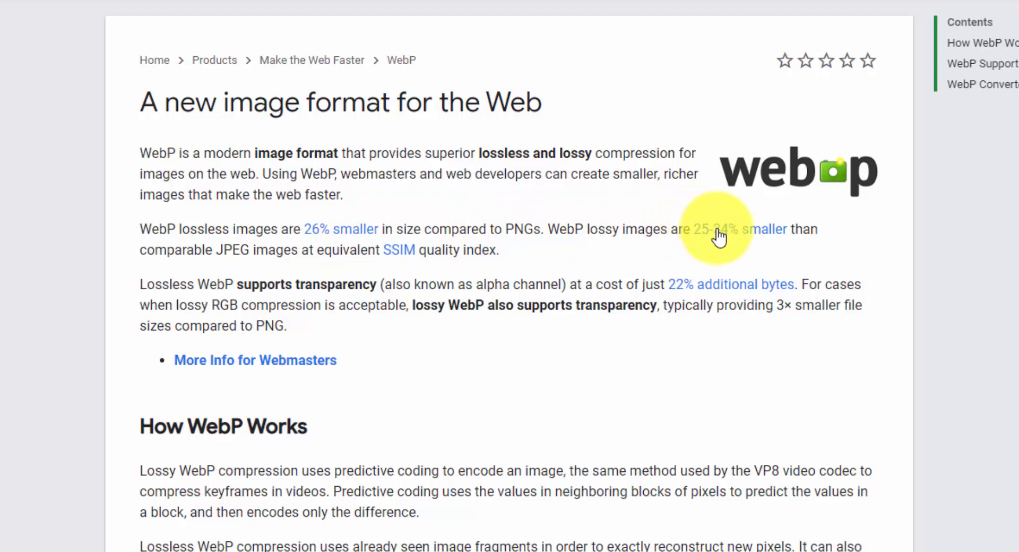
pyautogui.moveTo(273, 270)
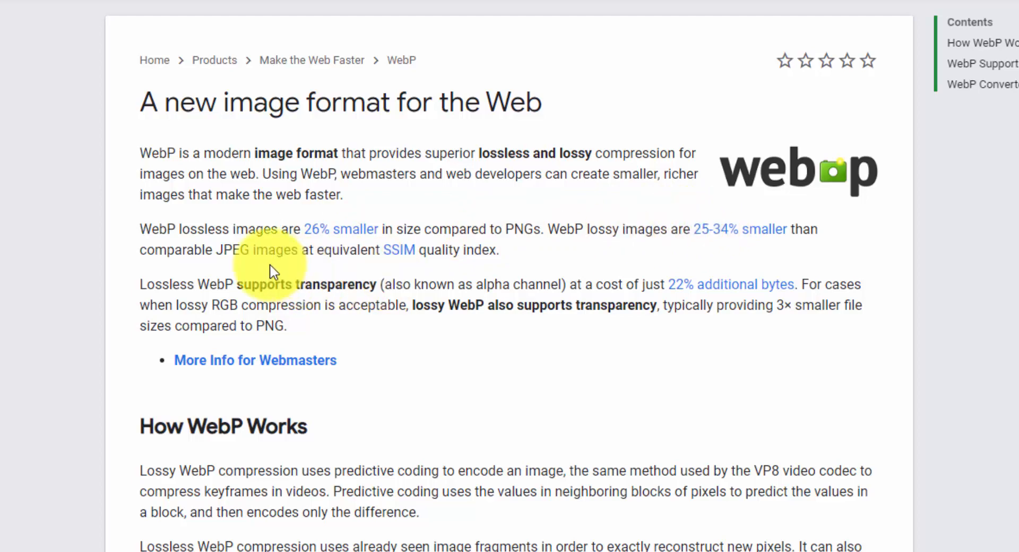
pyautogui.moveTo(276, 254)
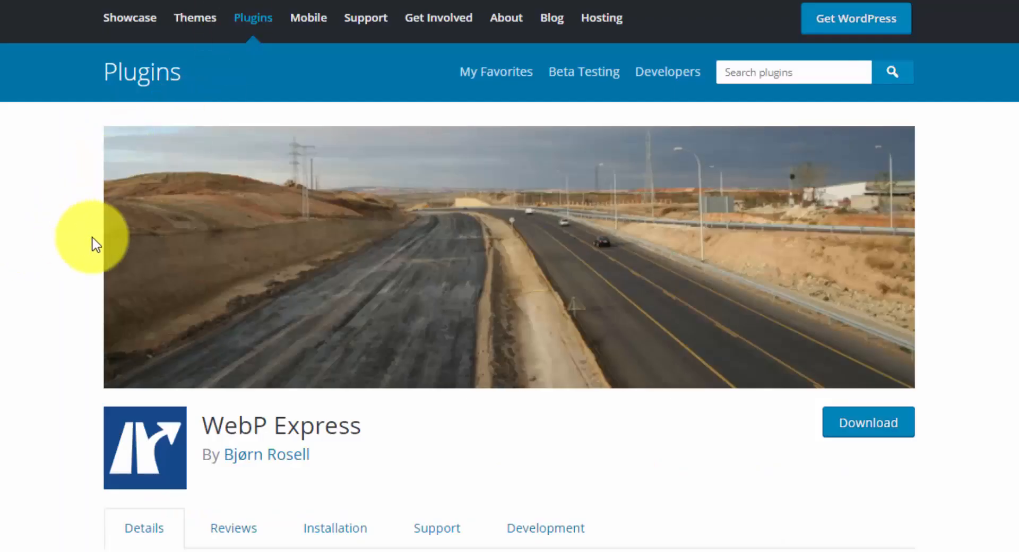
# Scroll through the WebP Express plugin description and version details by Bjørn Rosell
pyautogui.scroll(-3)
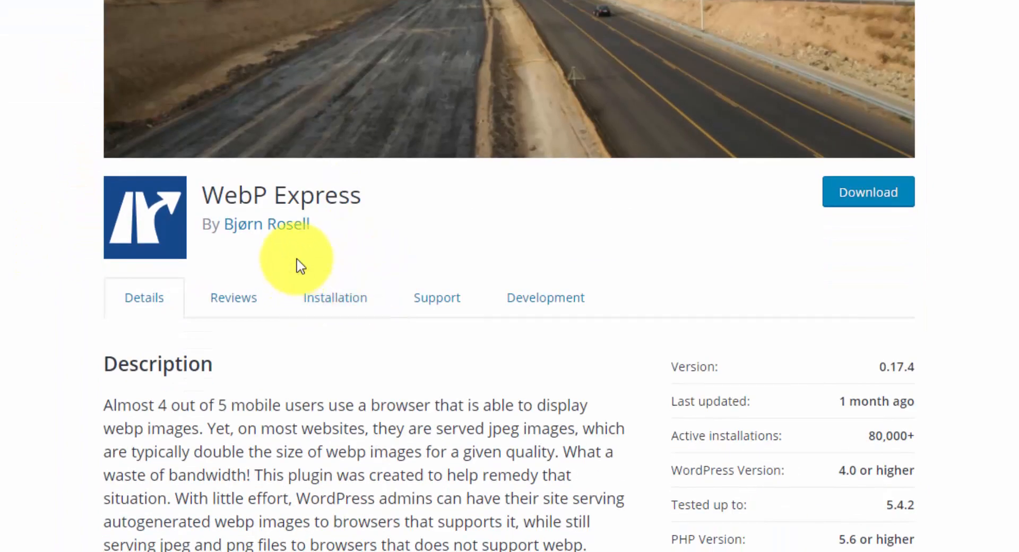
pyautogui.moveTo(338, 204)
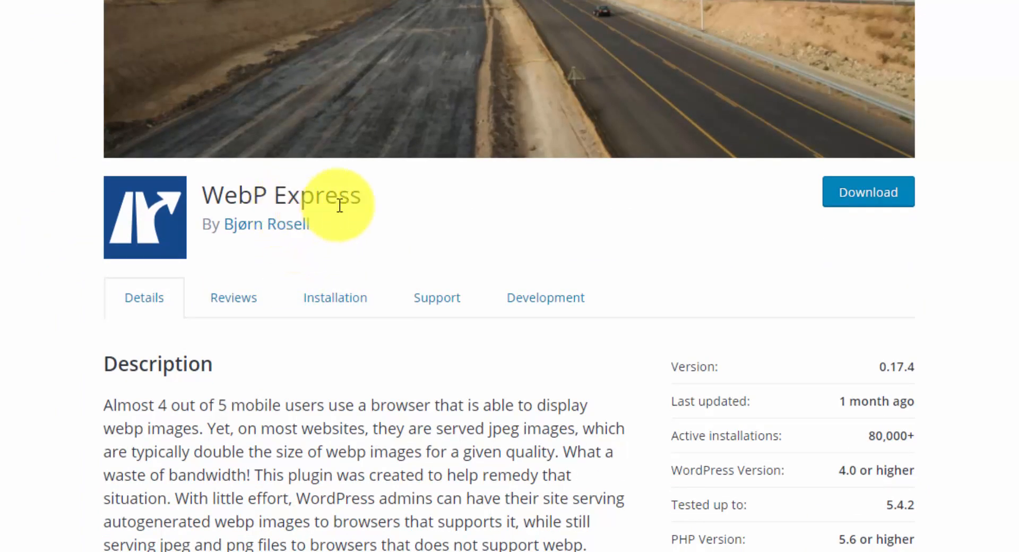
pyautogui.scroll(3)
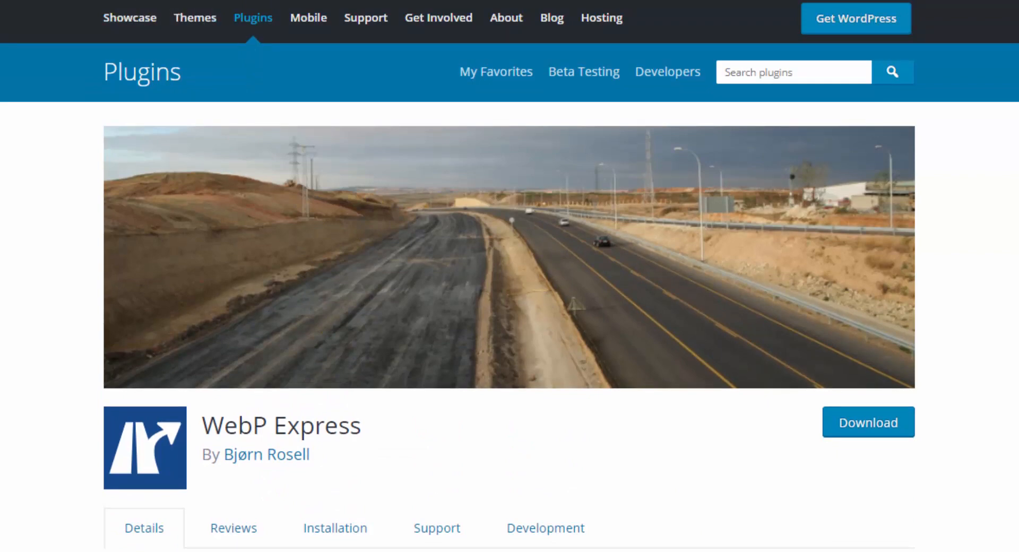
pyautogui.moveTo(9, 17)
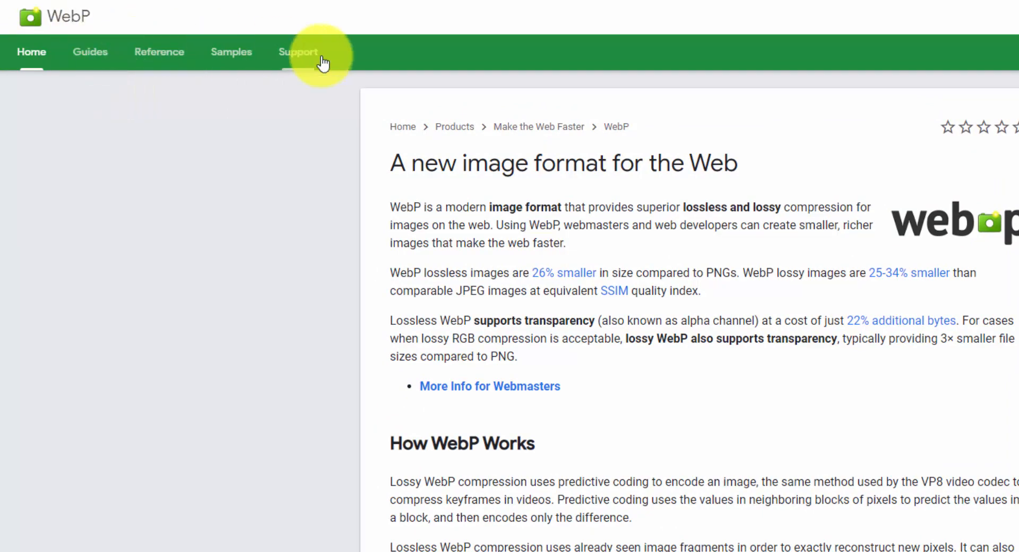
# Go to Support > Photoshop plug-in and review WebPShop's Windows and Mac install steps
pyautogui.click(297, 52)
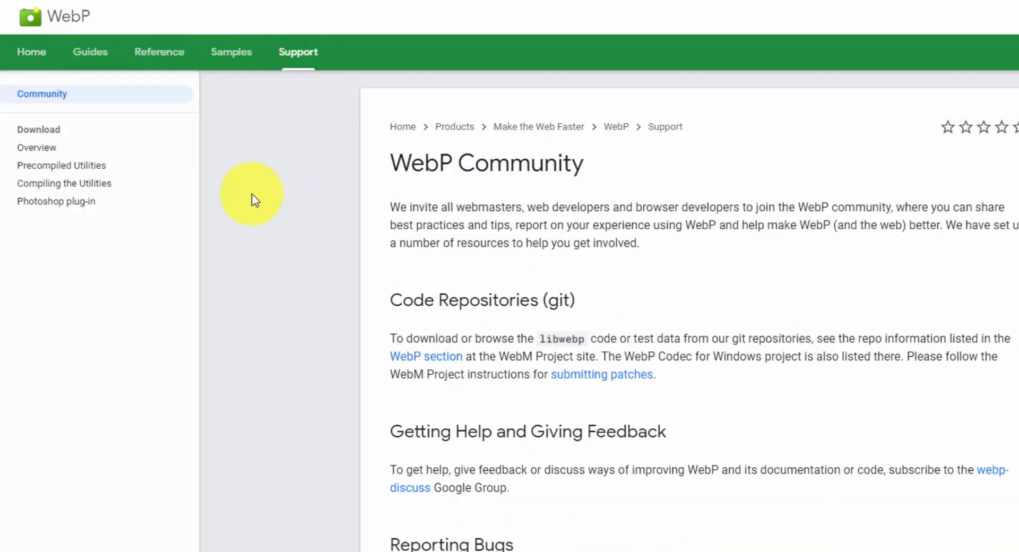
pyautogui.click(56, 201)
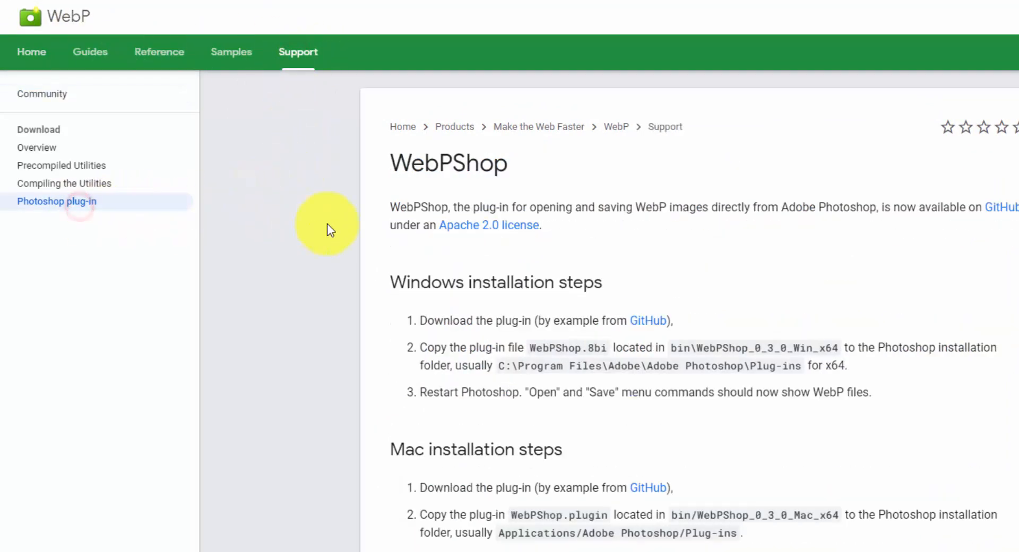
pyautogui.scroll(-3)
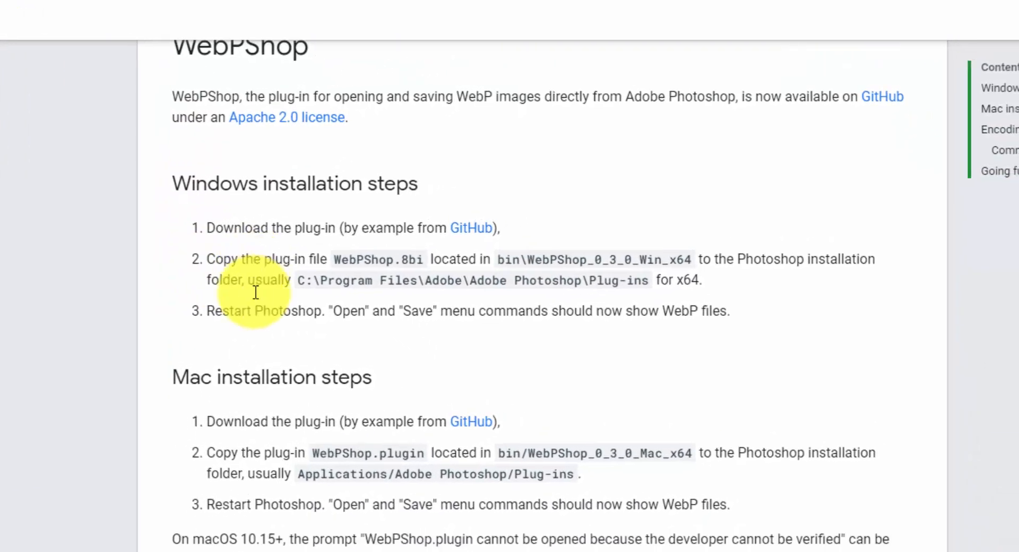
pyautogui.scroll(3)
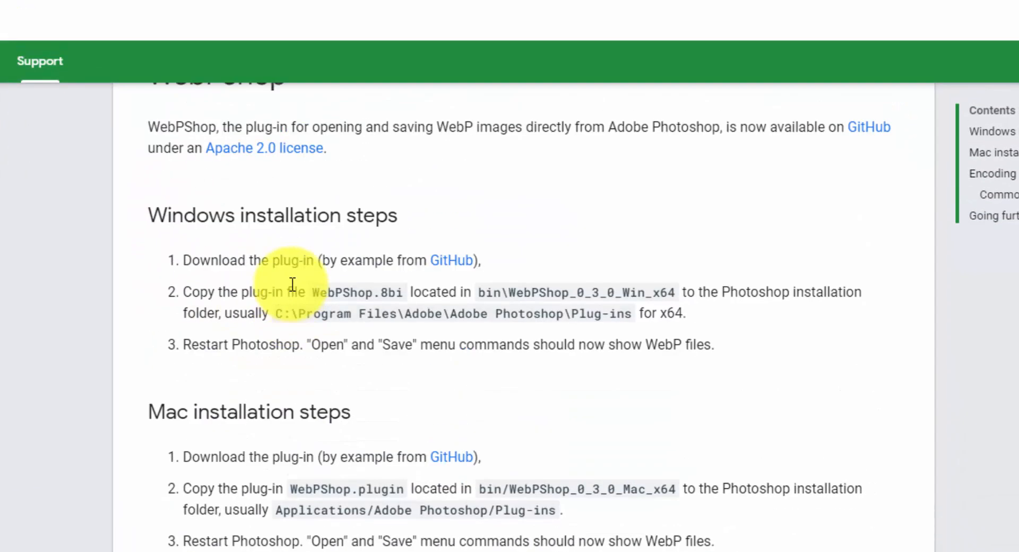
pyautogui.scroll(3)
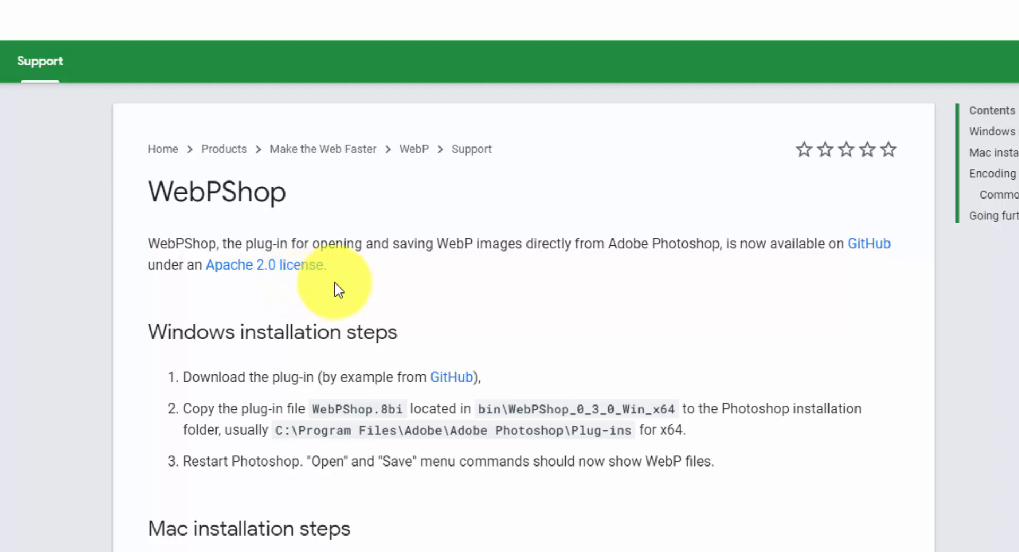
pyautogui.moveTo(369, 280)
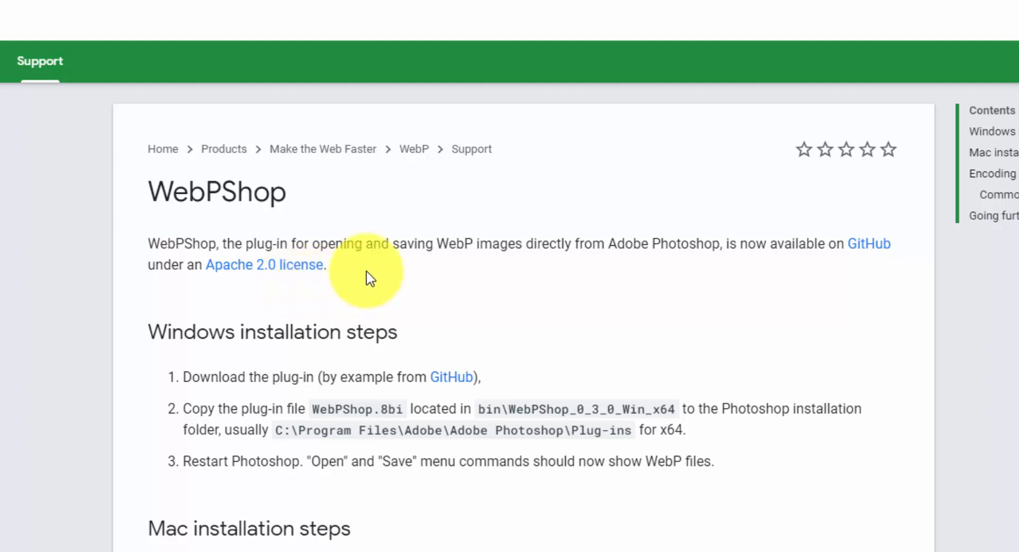
pyautogui.moveTo(376, 277)
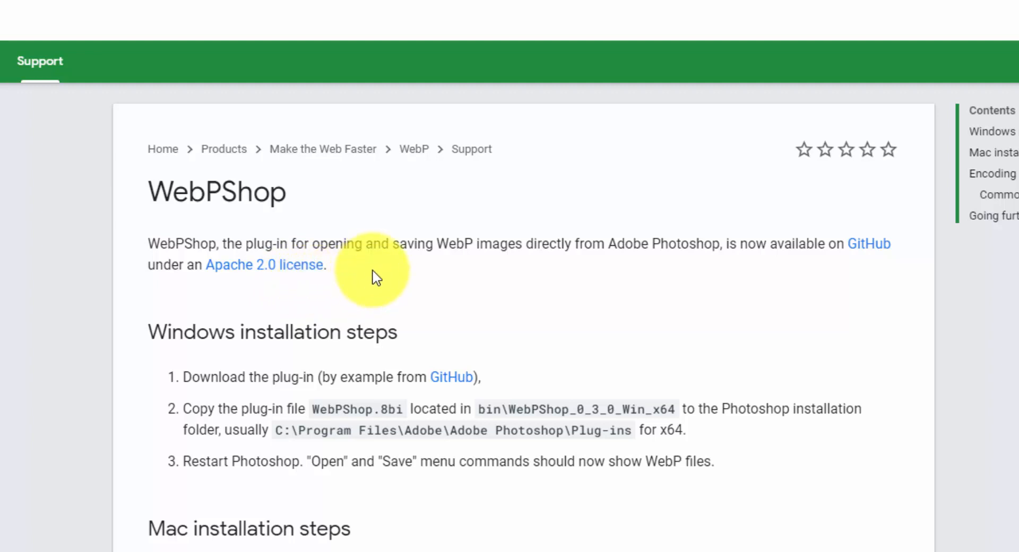